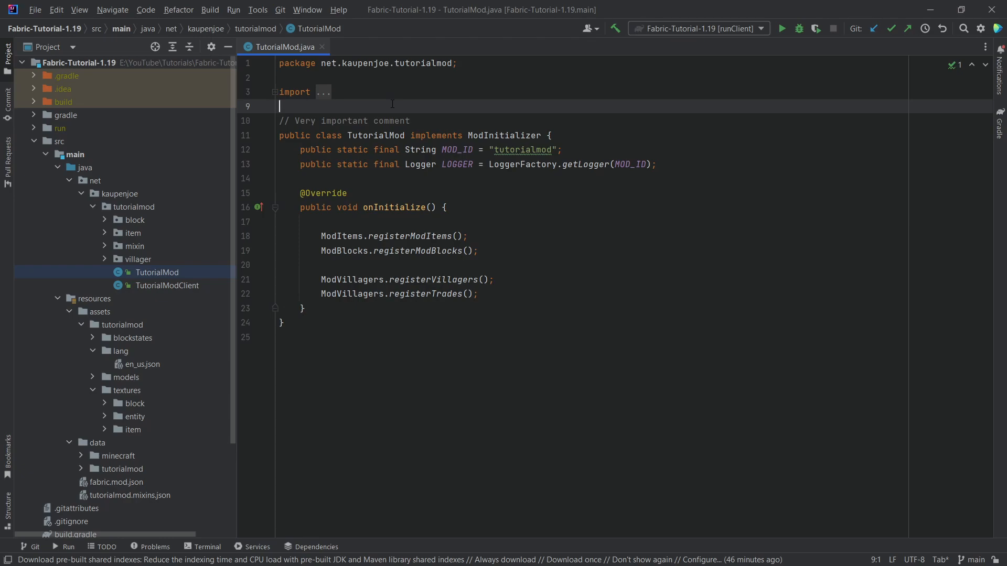
mouse_move(323, 128)
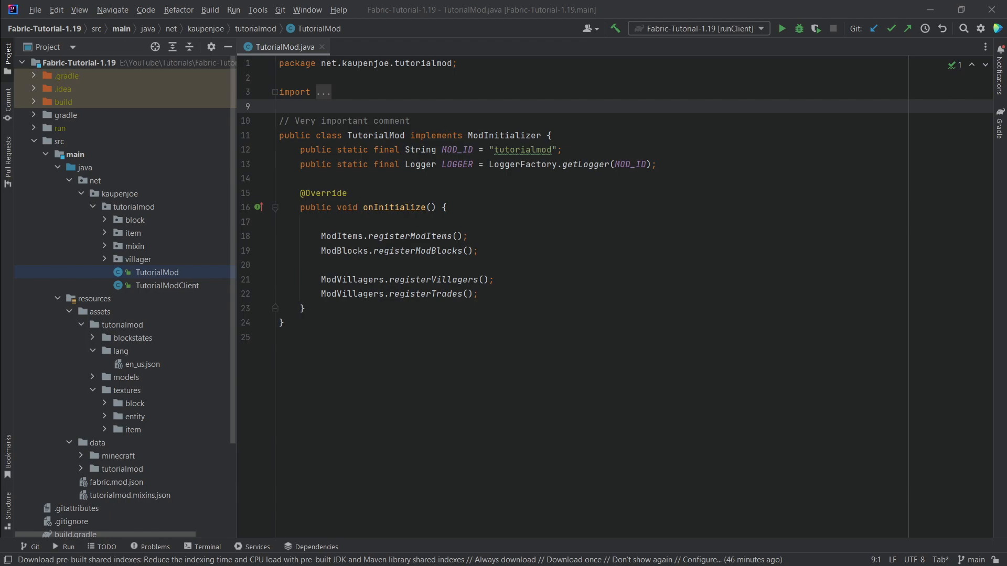
- Create a painting package under tutorialmod and add a ModPaintings Java class inside it
left_click(279, 107)
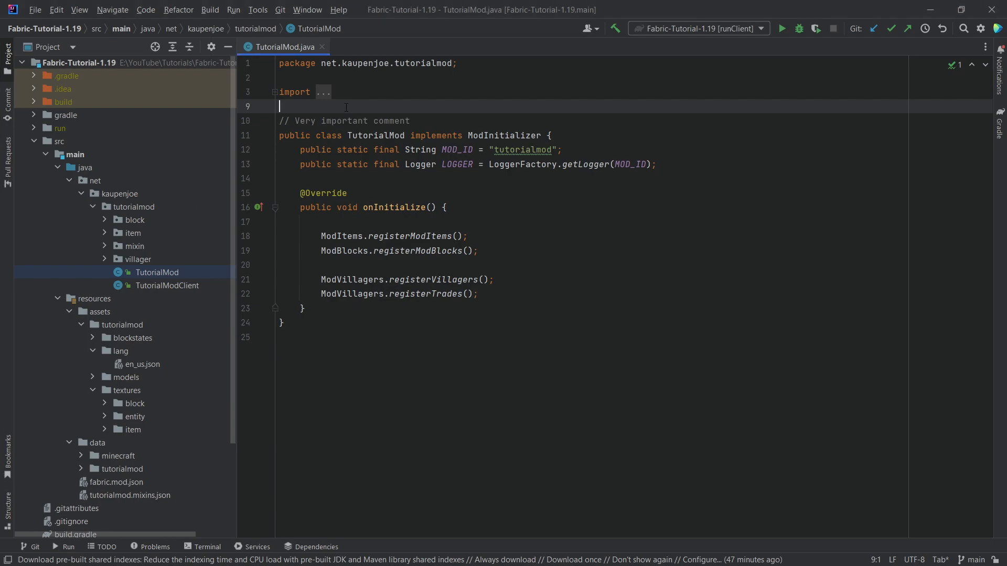
left_click(133, 206)
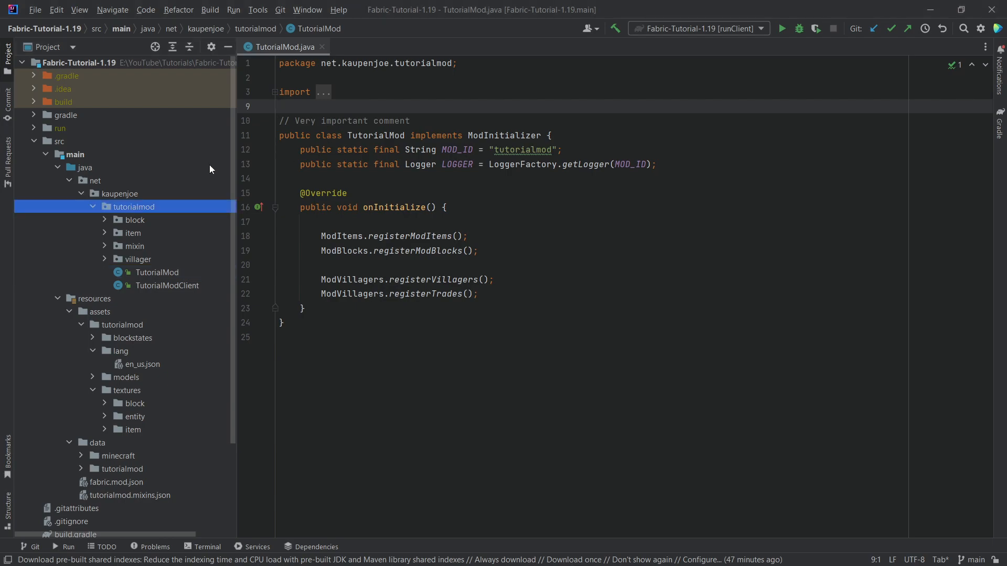
right_click(133, 207)
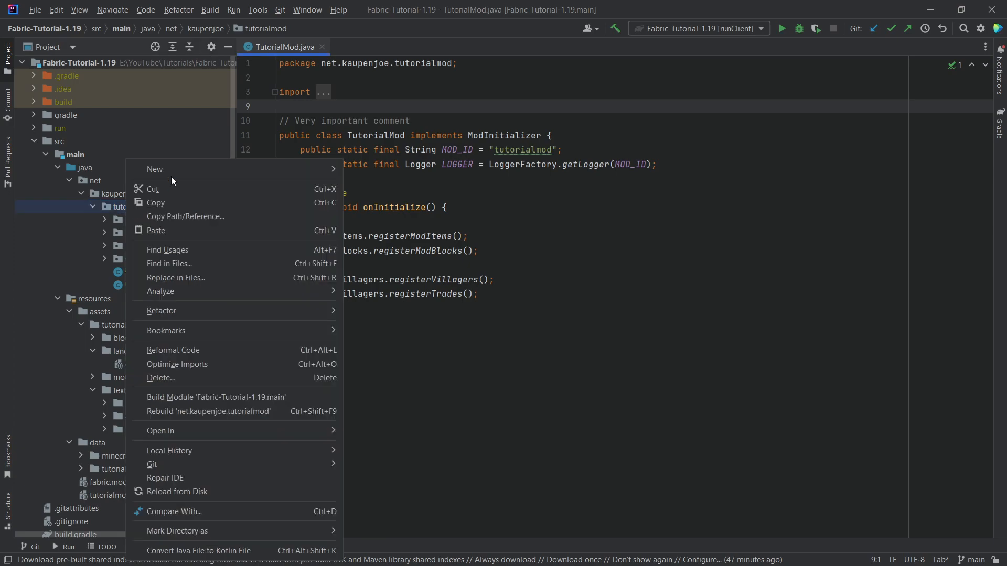
left_click(154, 169)
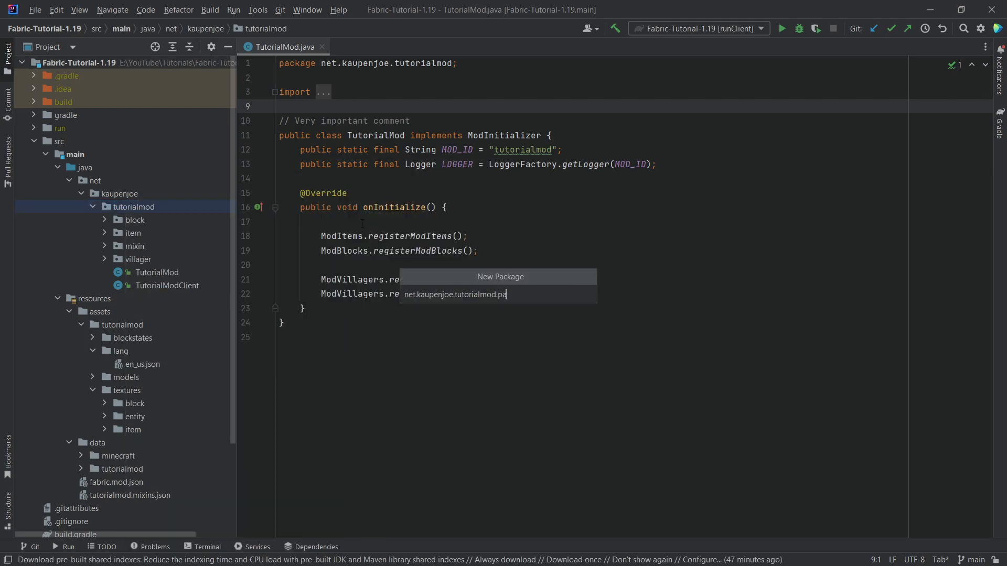
right_click(136, 259)
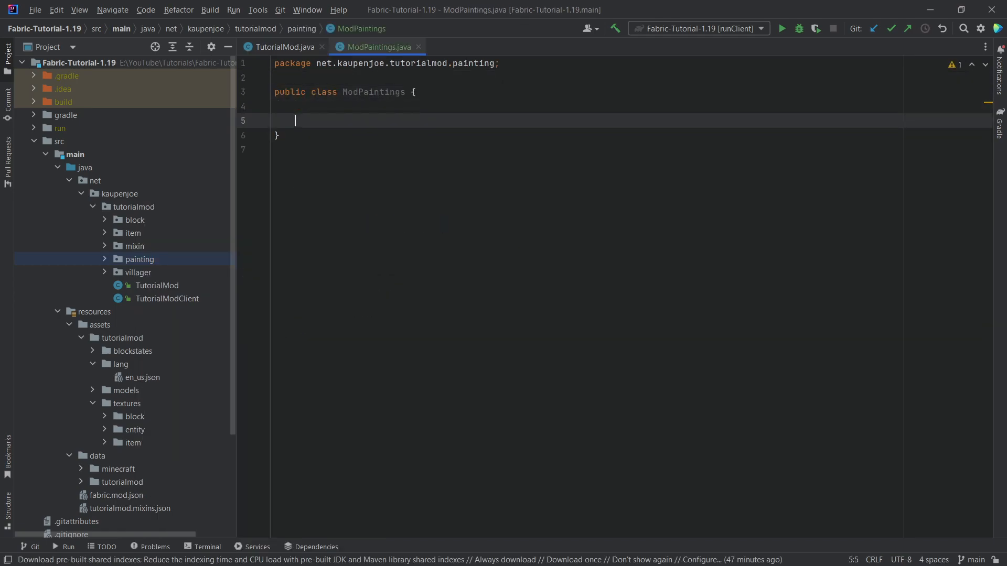
- Write registerPaintings() logging "Registering Paintings for " + TutorialMod.MOD_ID
type("public st")
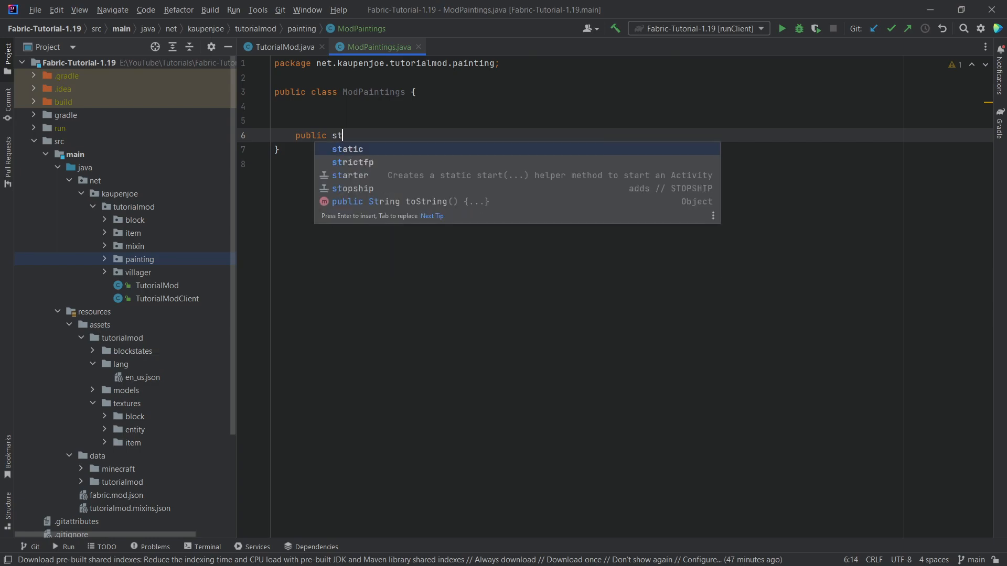
type("atic void registerP")
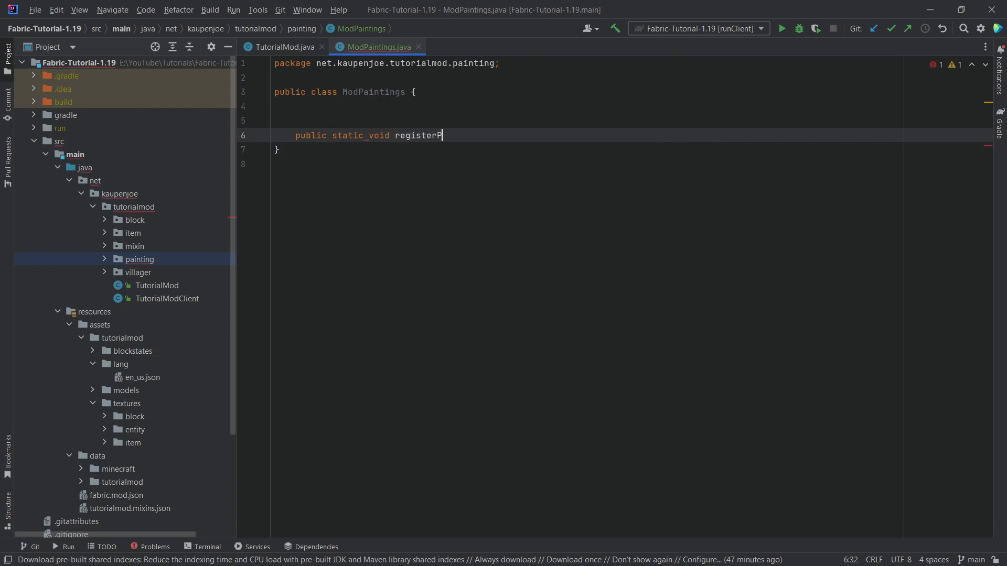
type("aintings() {")
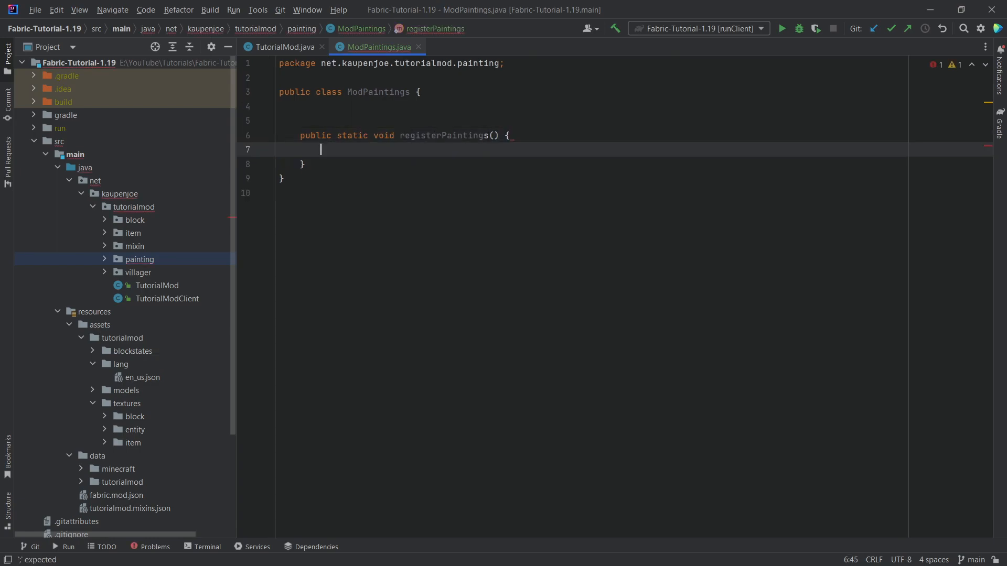
type("TutorialMod.LOGGER.debug(\"Reg\");")
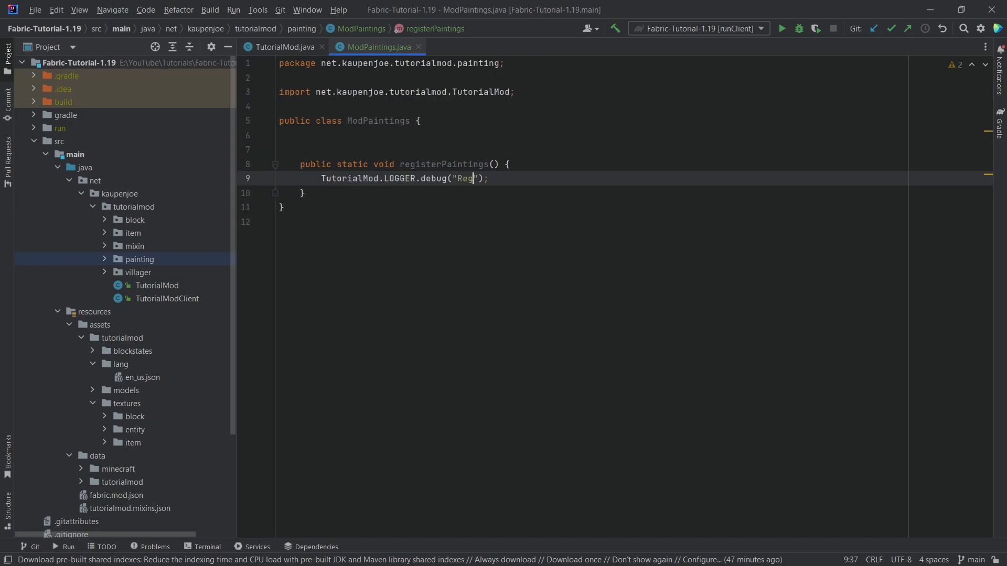
type("istering Patn")
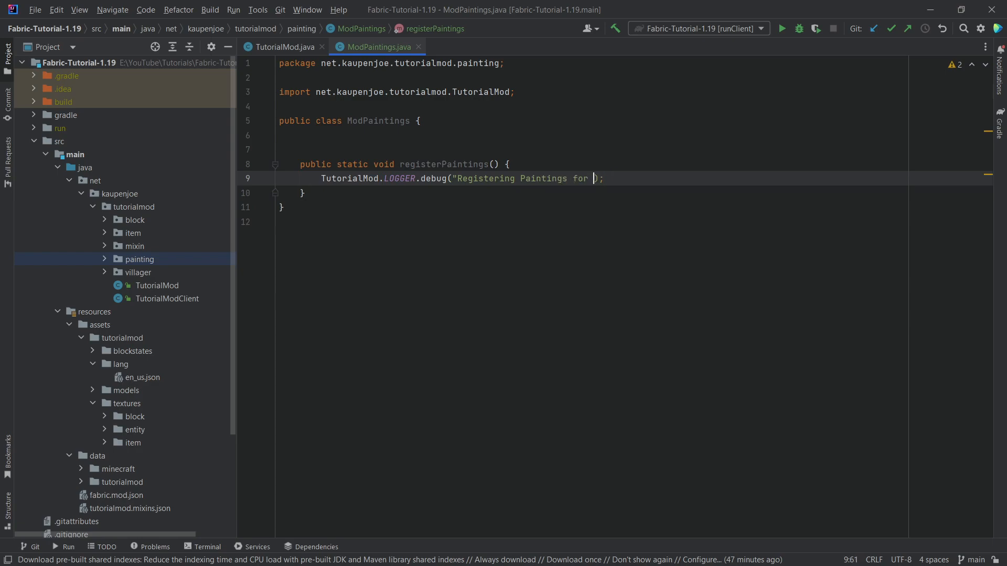
type("\" + TutorialMod.MOD_ID")
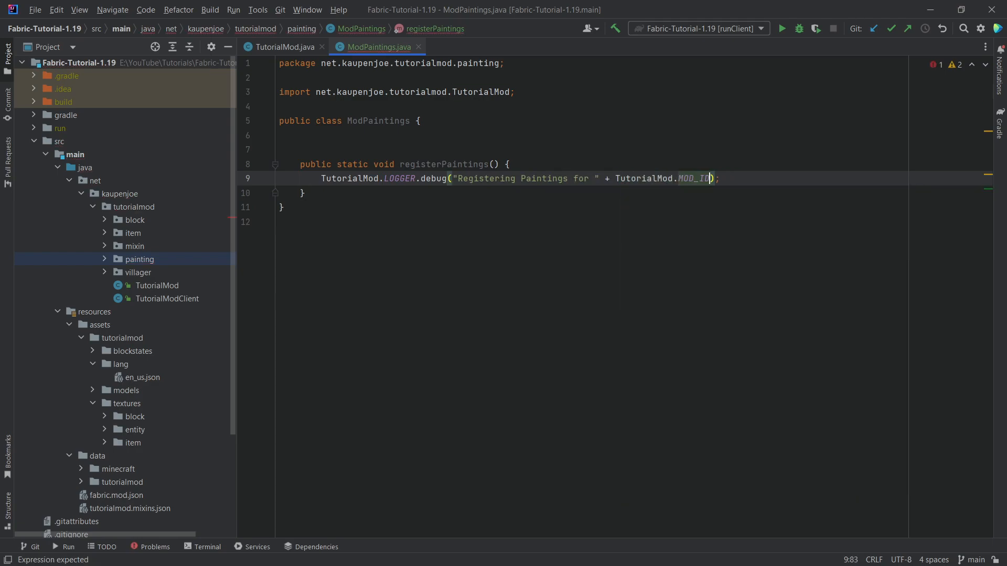
- Call ModPaintings.registerPaintings() from TutorialMod's onInitialize
left_click(156, 285)
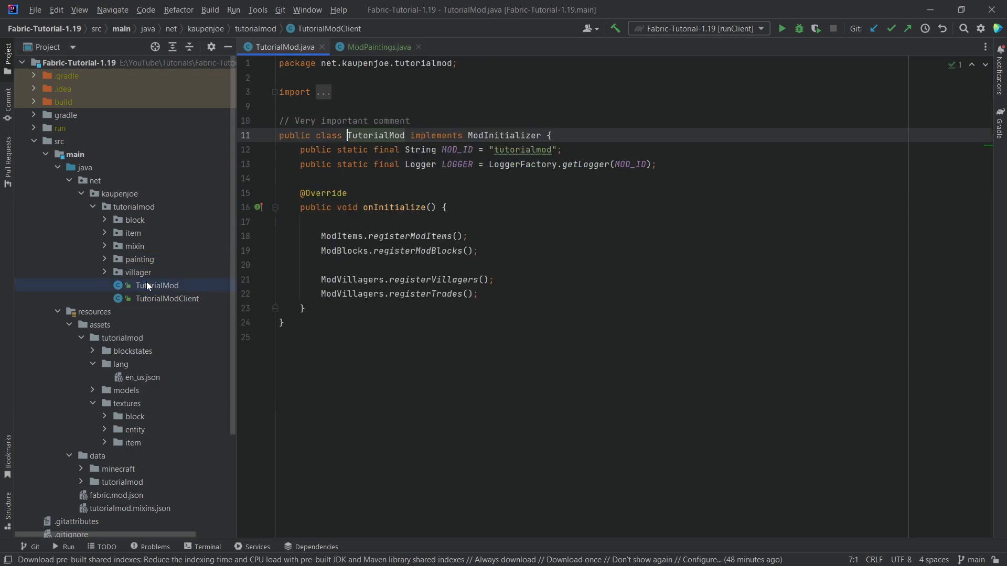
type("ModPaintings.registerPaintings();")
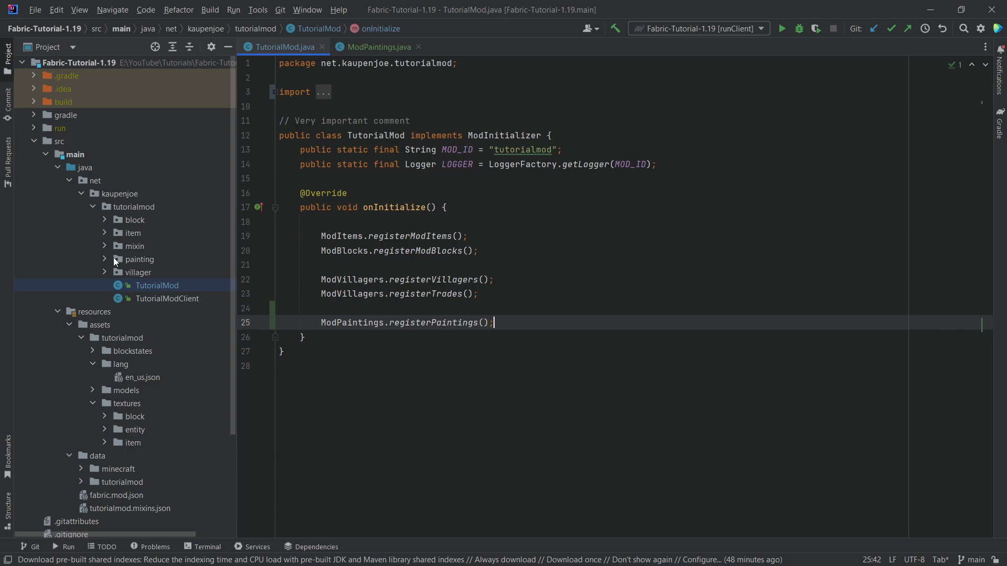
left_click(378, 46)
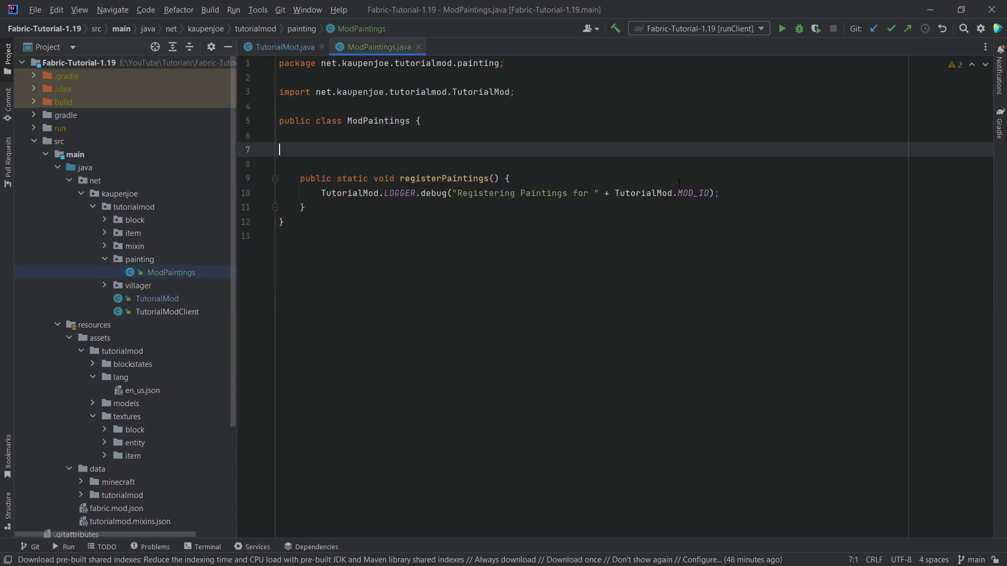
- Declare private static PaintingVariant registerPainting(String name, PaintingVariant) above registerPaintings
left_click(281, 136)
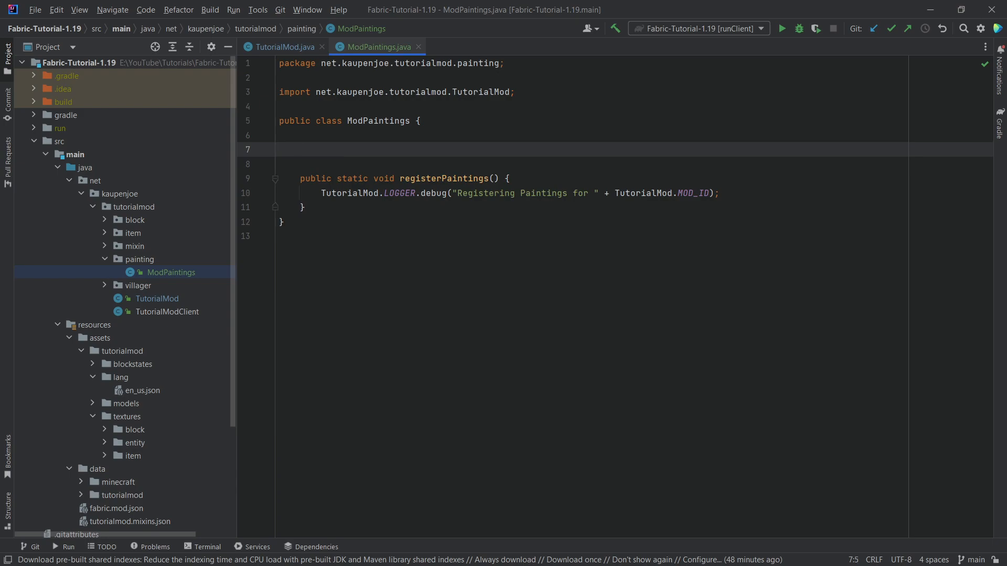
type("public")
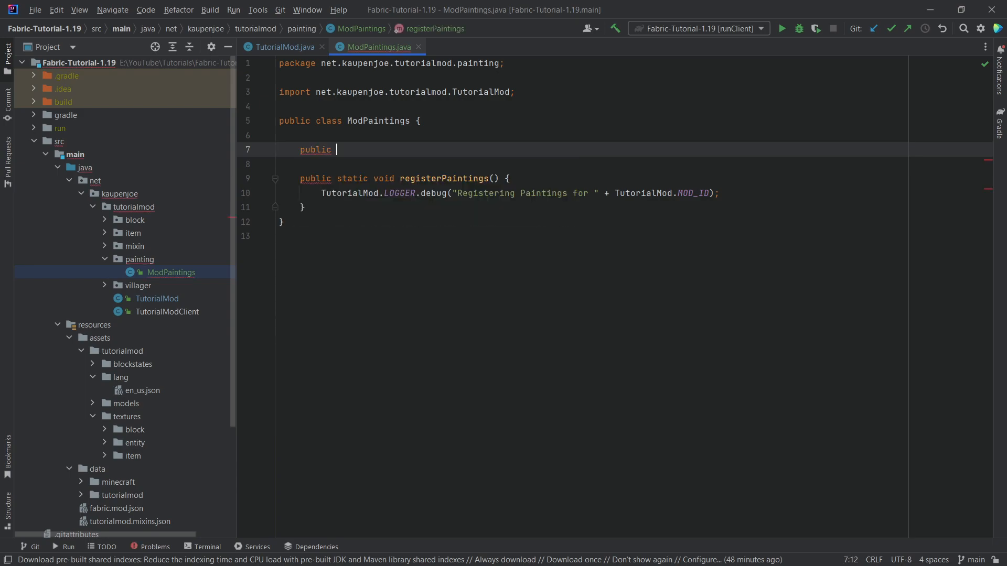
type("private st")
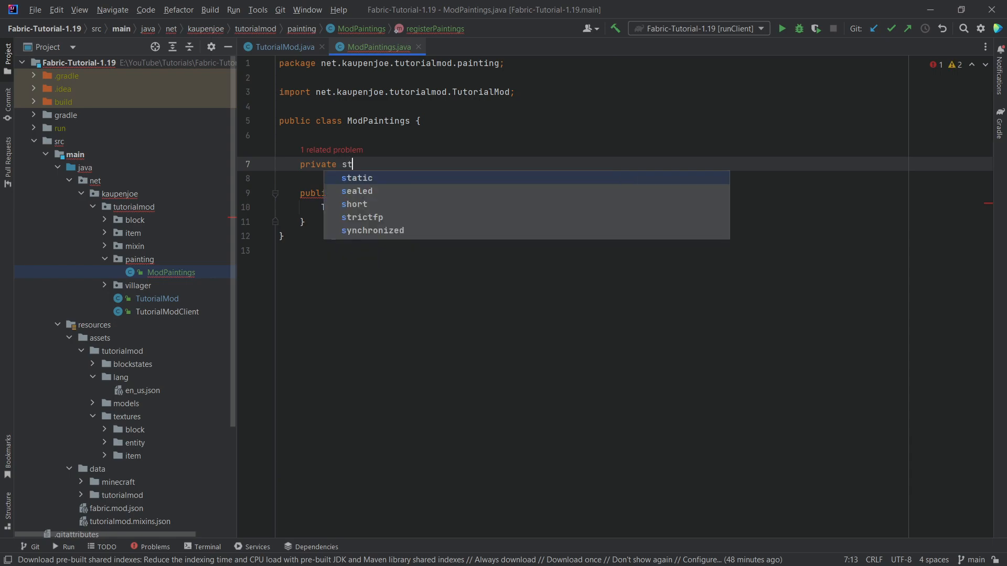
type("atic Painting")
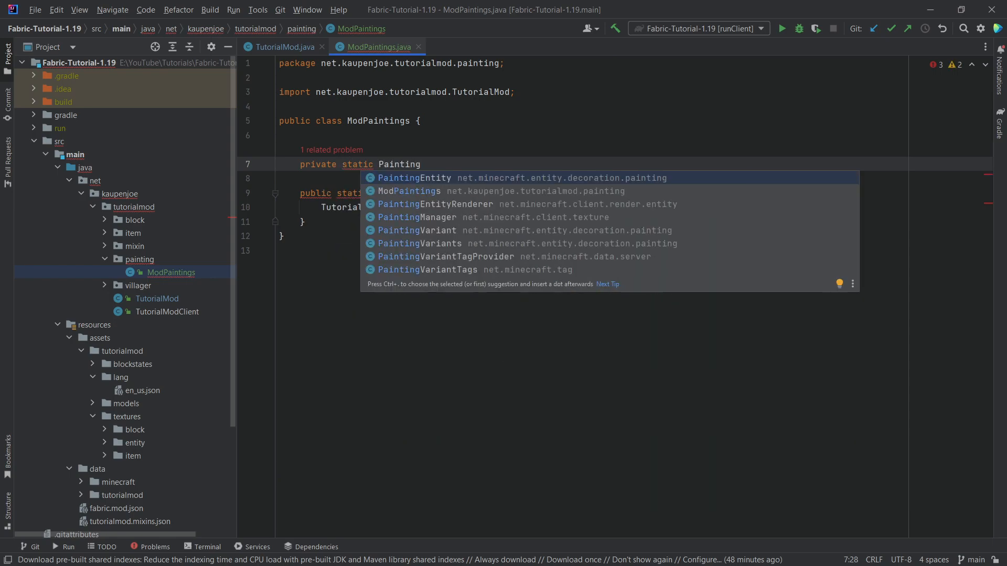
left_click(416, 231)
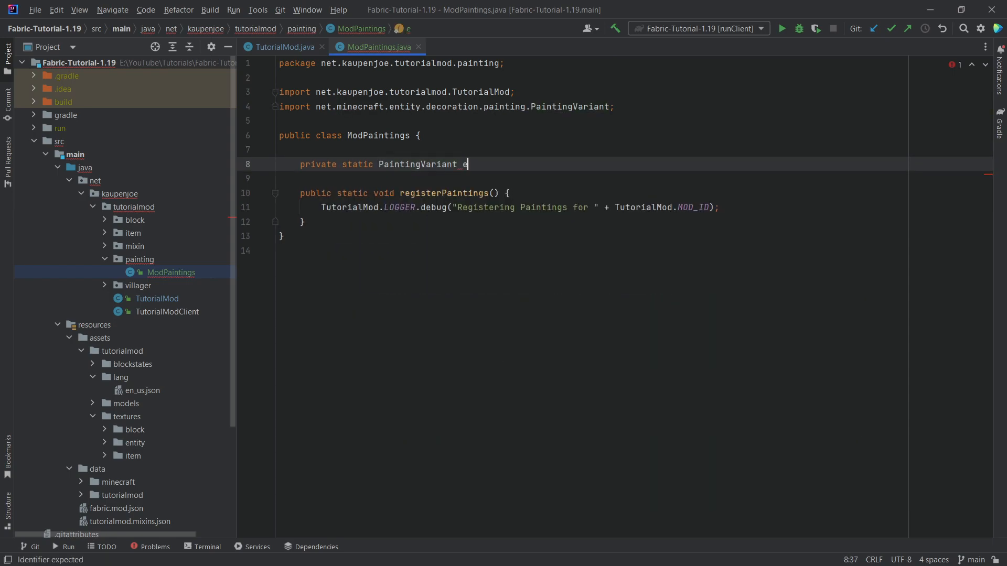
type("registerPainting")
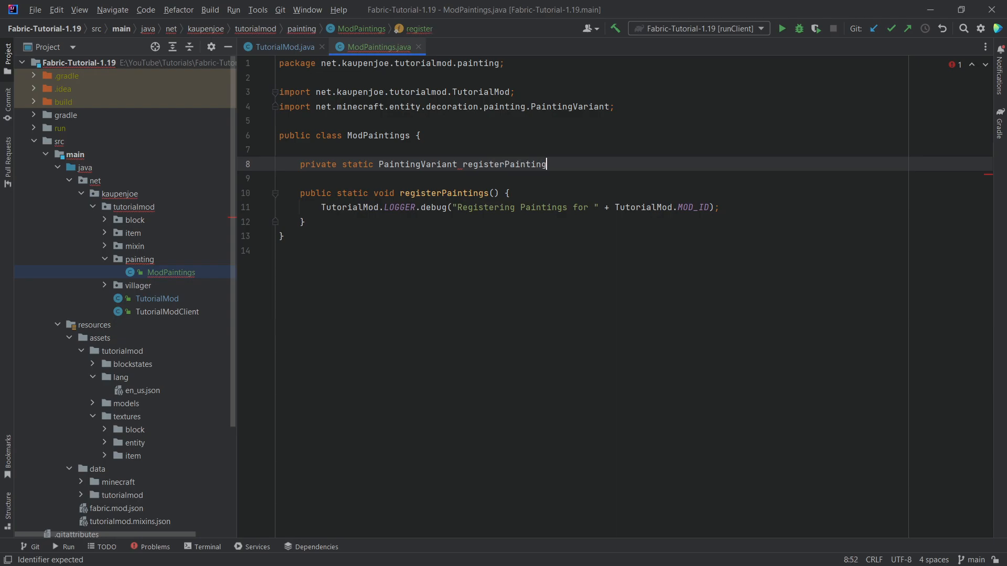
type("(String name, PaintingVariant paintingVariant) {")
type("return R")
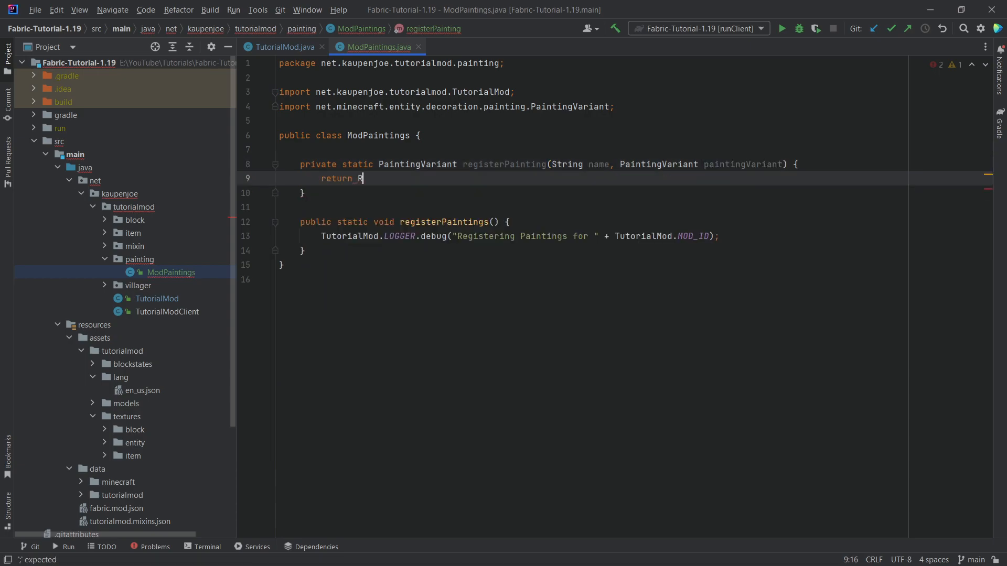
- Return Registry.register(Registry.PAINTING_VARIANT, new Identifier(MOD_ID, name), paintingVariant) from the helper
type("egistry")
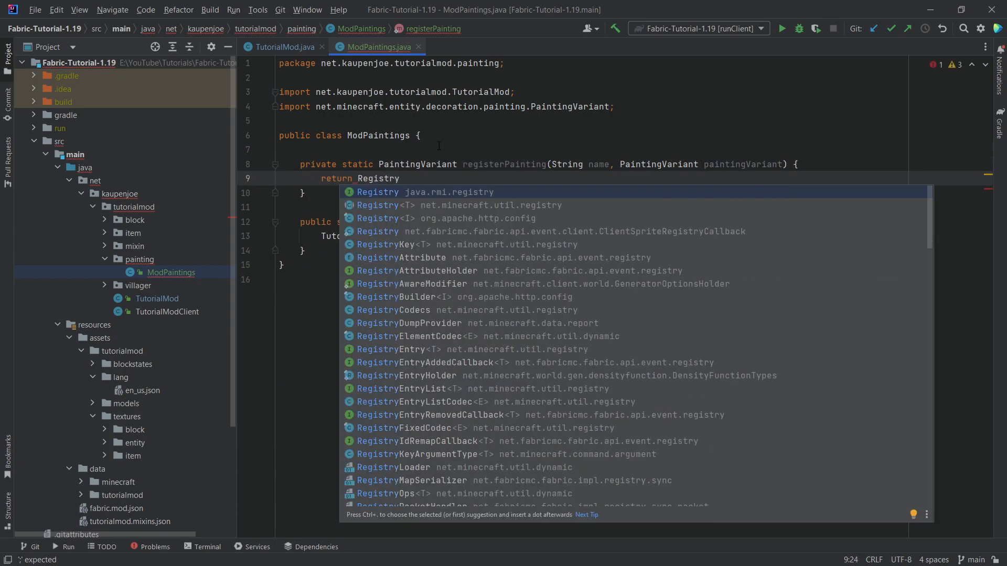
mouse_move(455, 210)
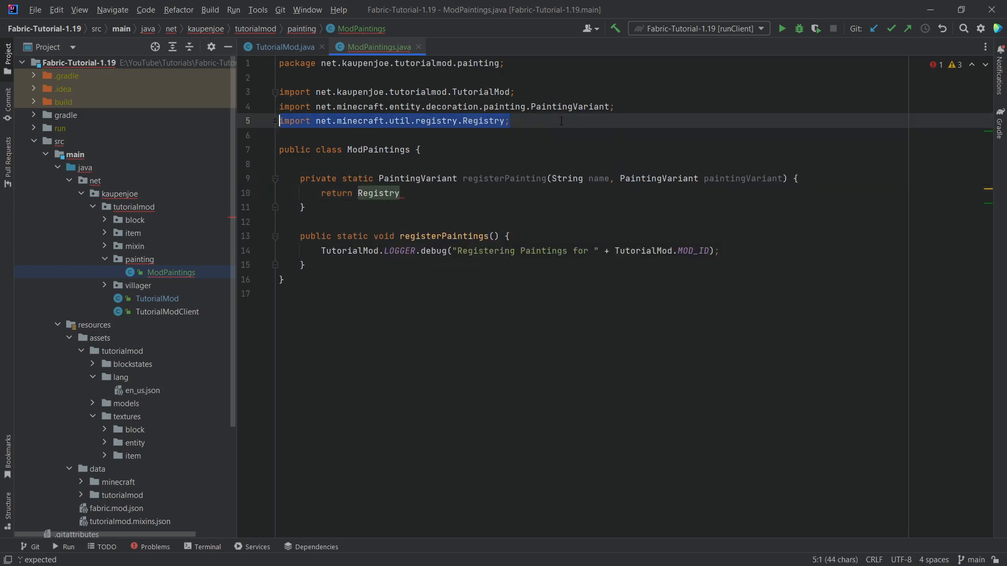
type(".register(")
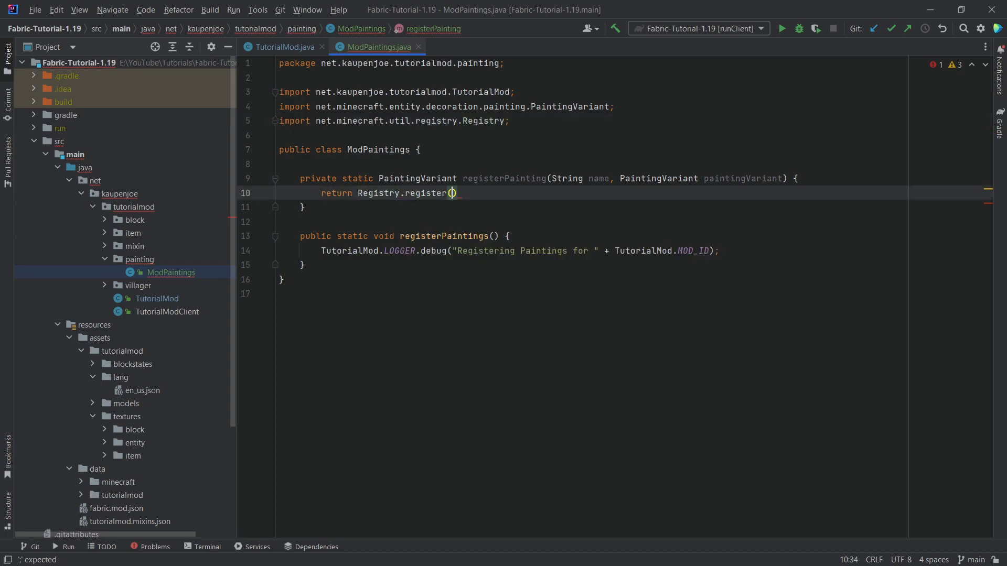
type("Regiy")
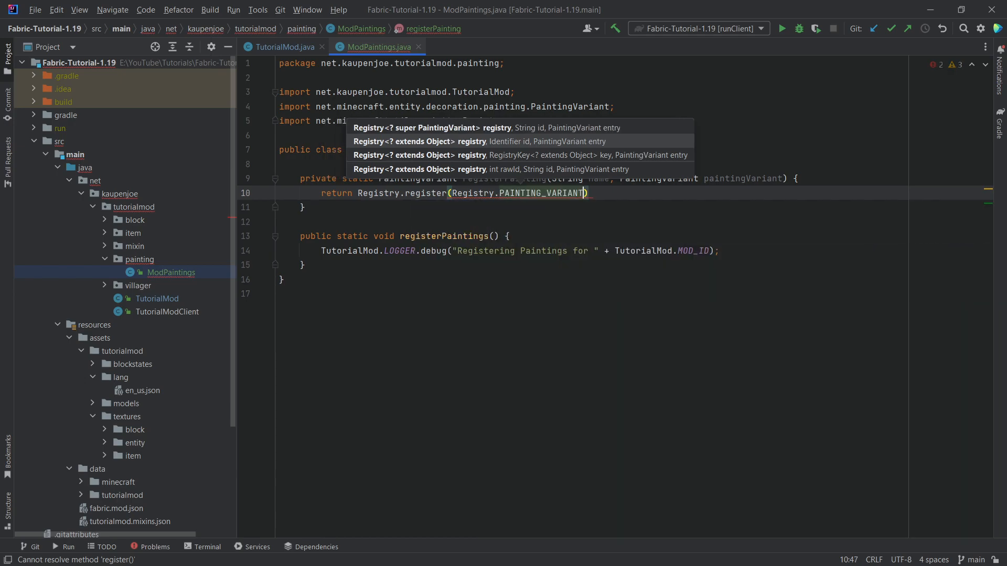
type(", new Identifier(TutorialMod.MOD_ID, name")
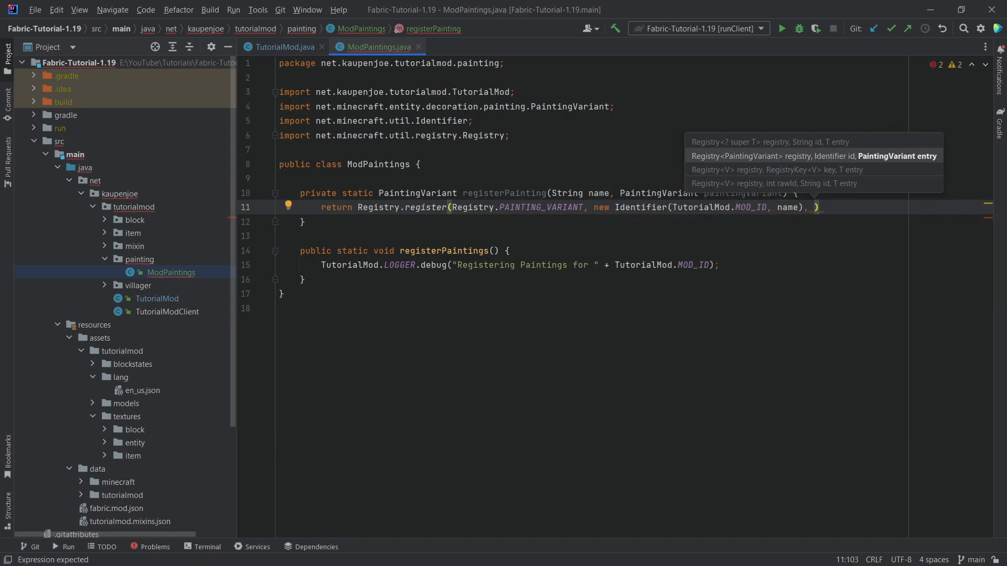
type("paintingVariant")
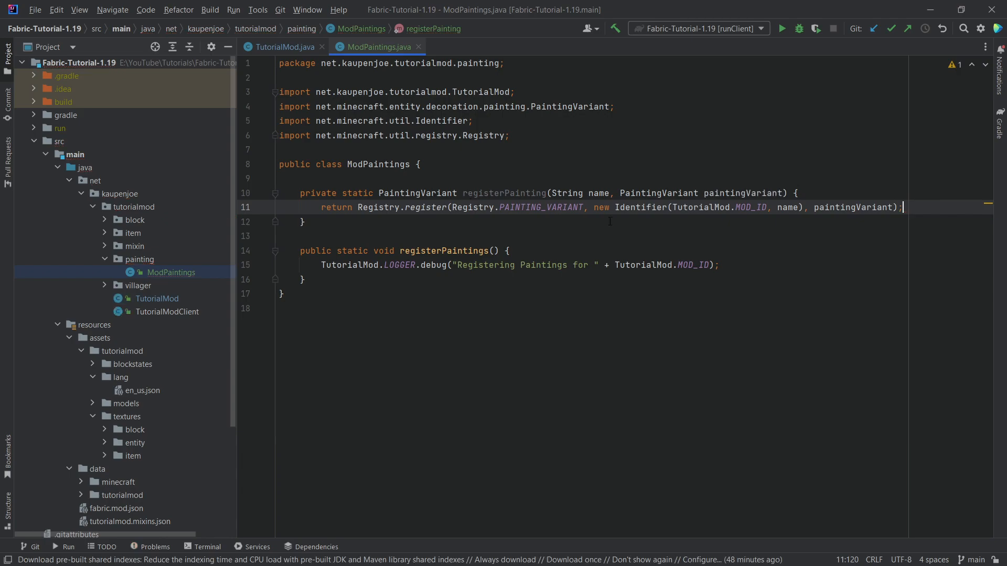
type("public")
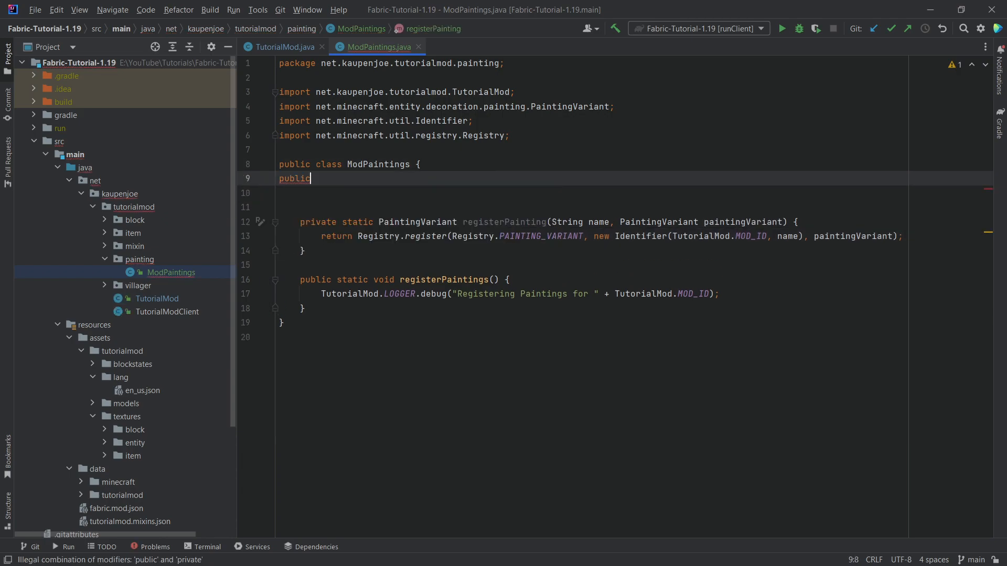
- Declare the SUNSET constant registered as "sunset" with a new PaintingVariant
type("s")
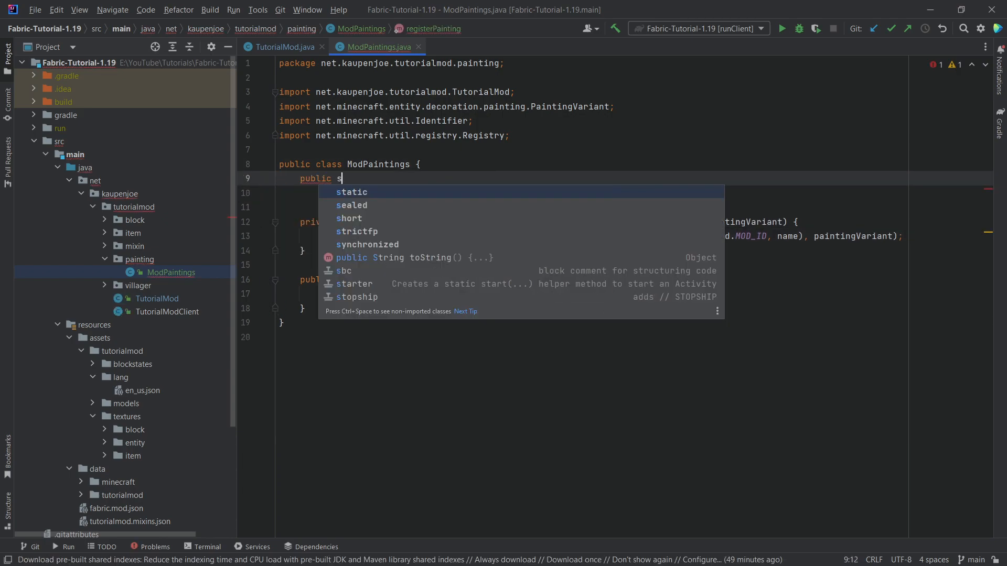
type("tatic final PaintingVariant")
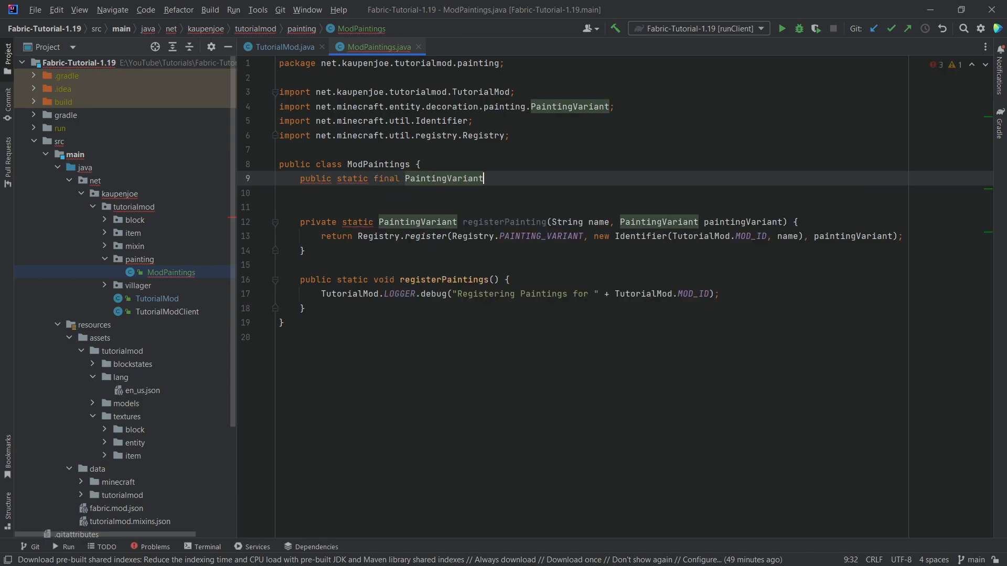
type("SUNSE = registerPainting(\"")
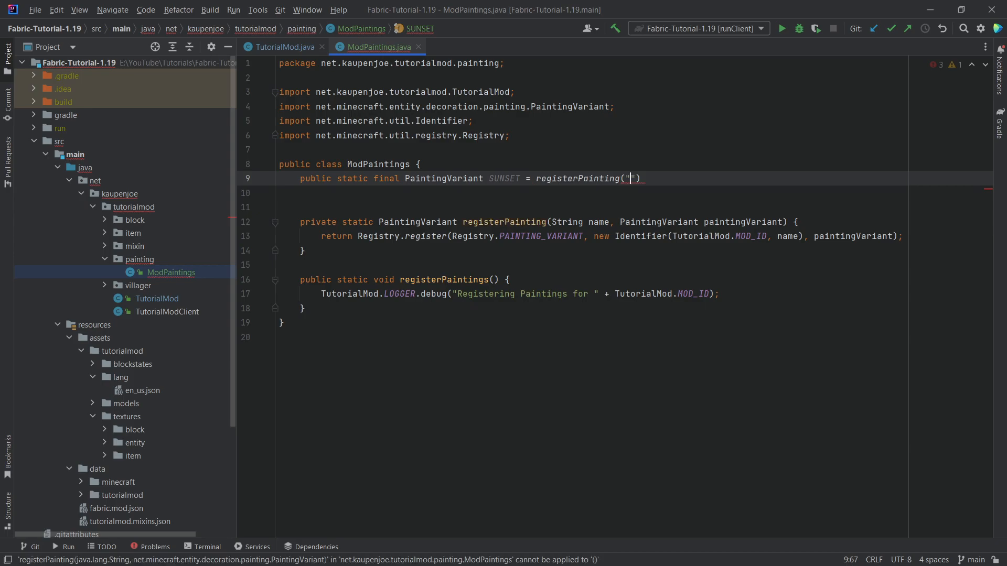
type("sunset\", e")
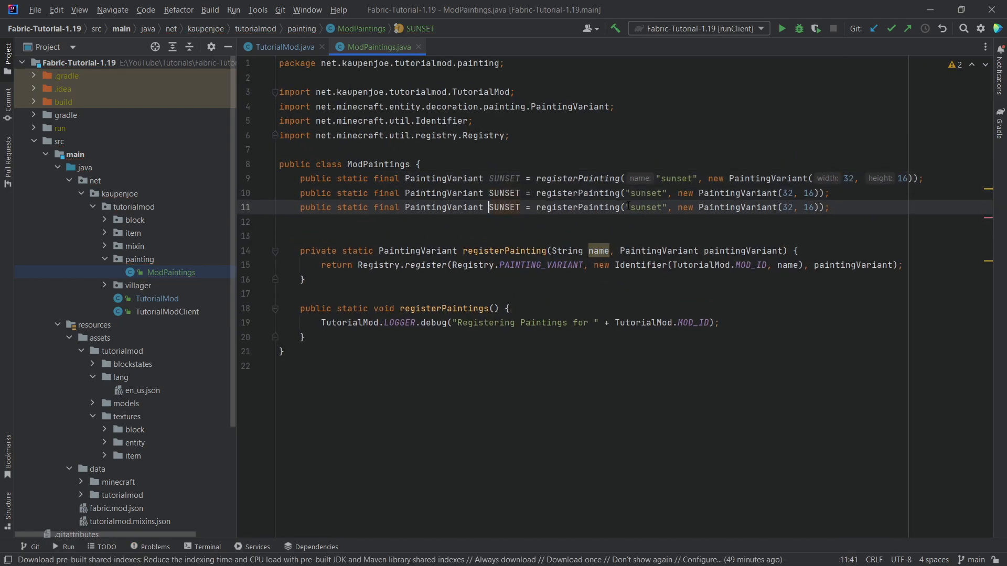
- Add PLANT and WANDERER constants and set sizes 32x16, 16x16 and 16x32
type("PLANT")
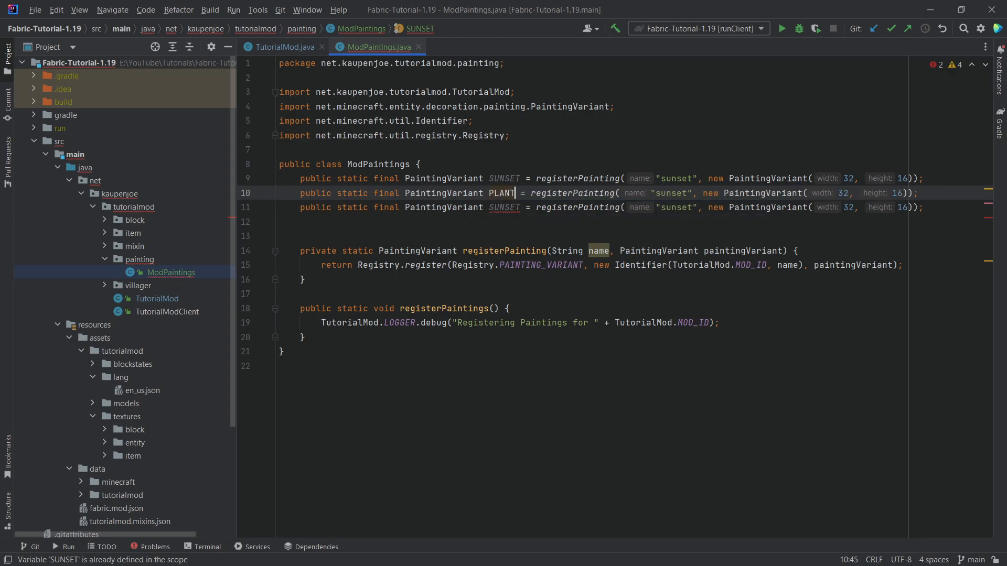
type("WANDERER")
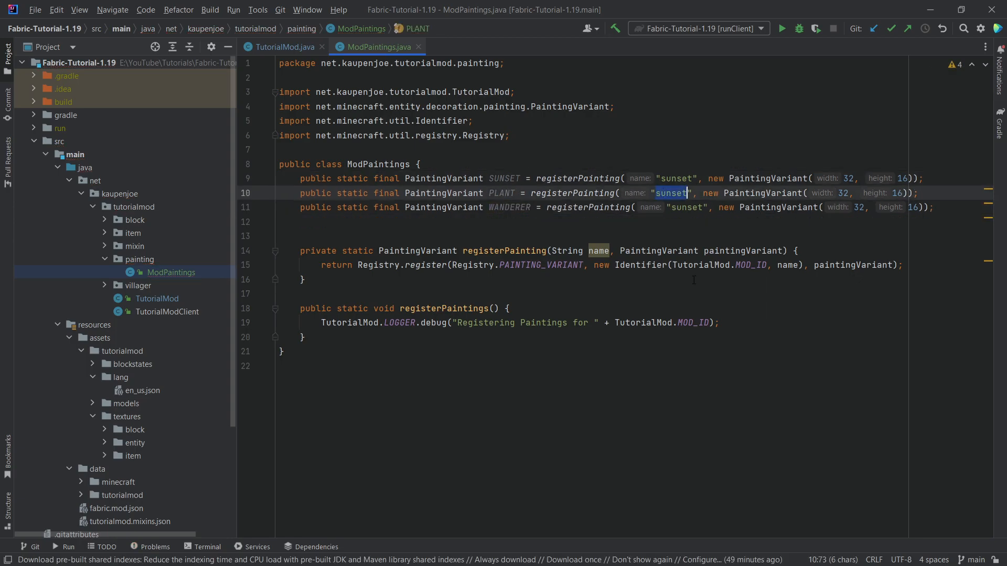
type("plant")
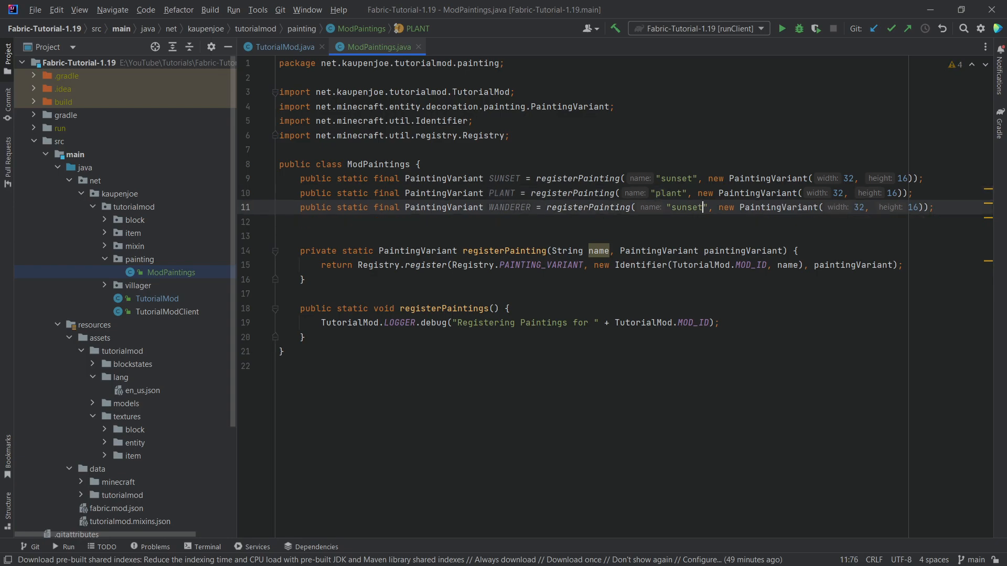
type("wanderer")
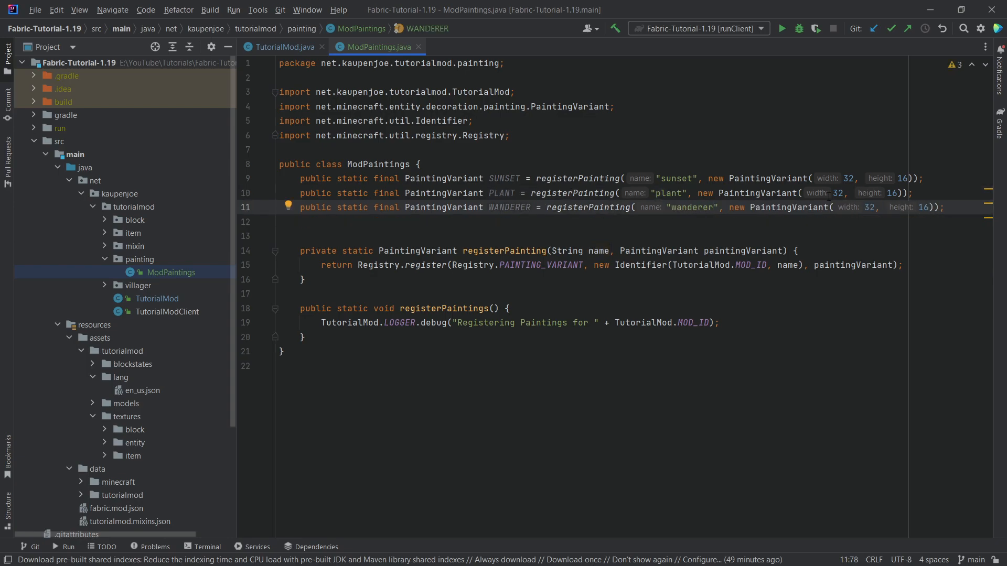
double_click(869, 207)
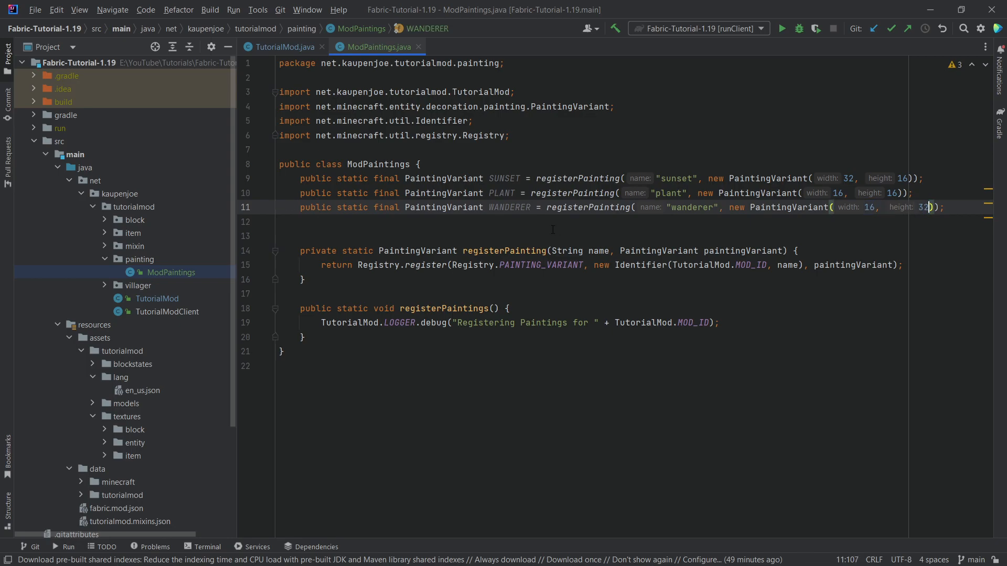
left_click(279, 222)
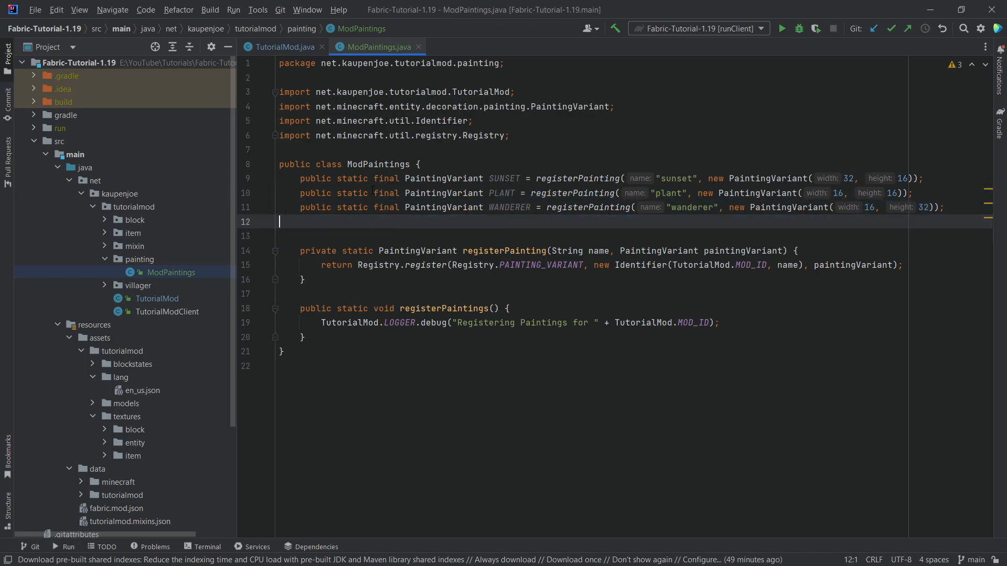
mouse_move(270, 440)
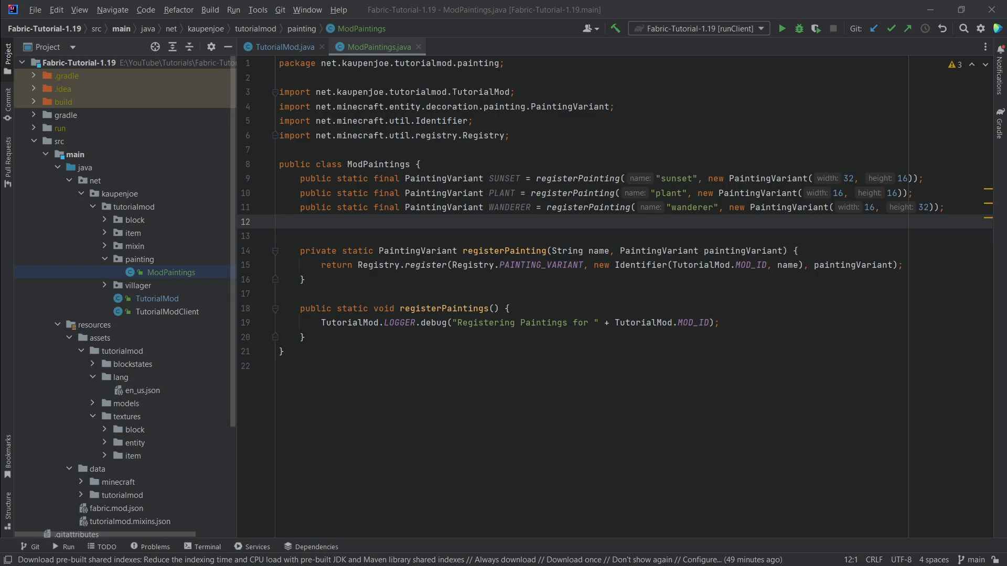
left_click(122, 350)
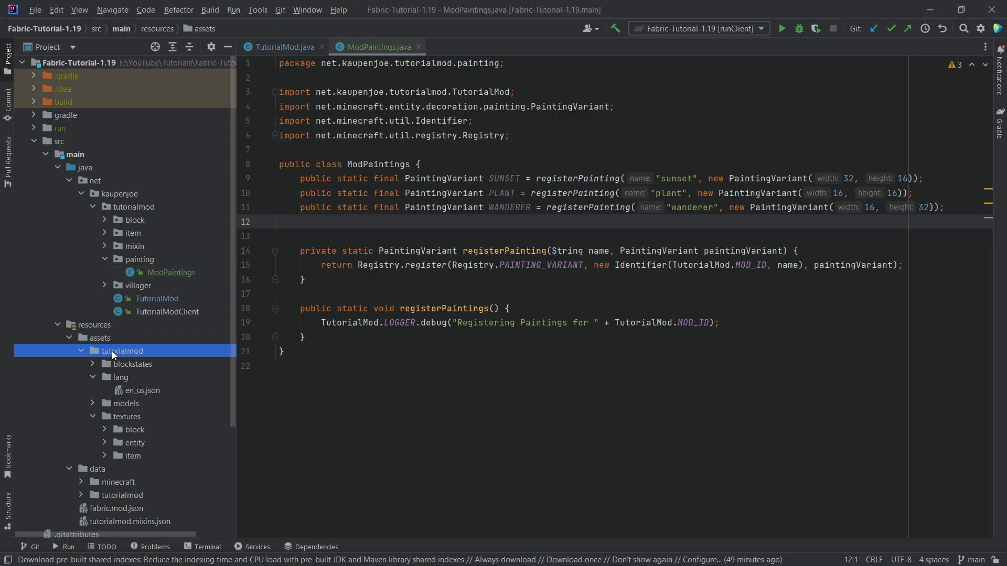
- Create a painting directory under textures and copy plant.png, sunset.png and wanderer.png into it
right_click(126, 417)
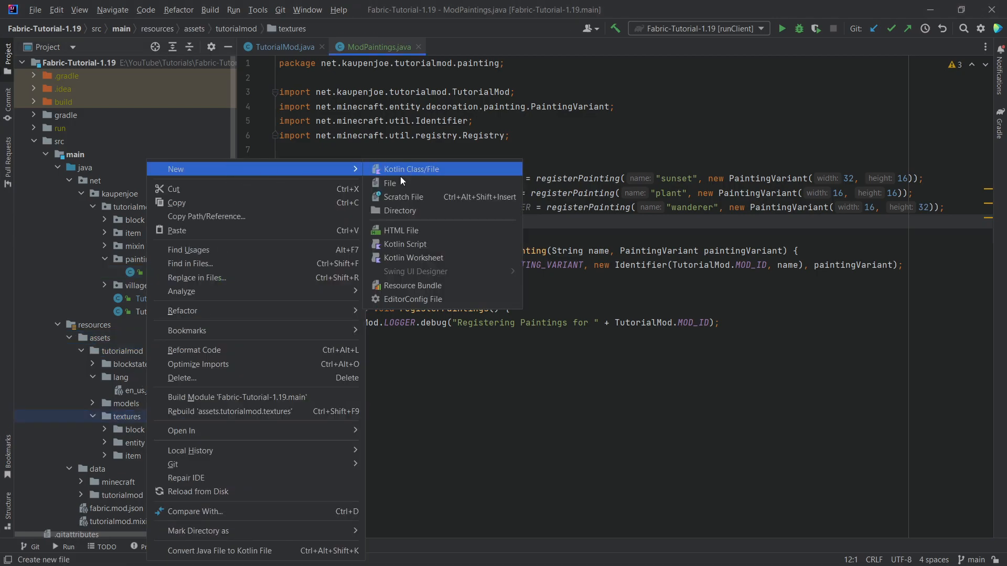
left_click(399, 210)
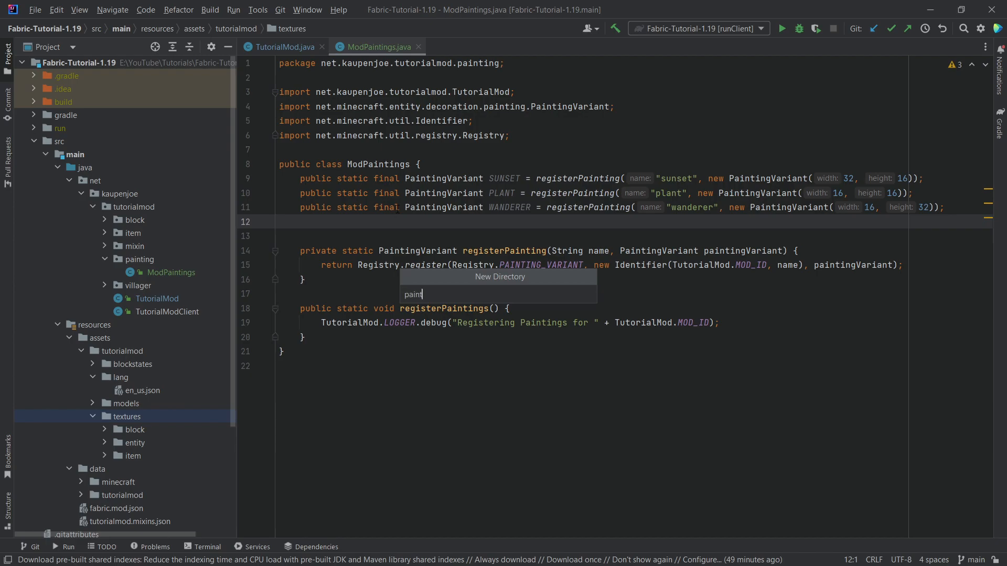
key("Enter")
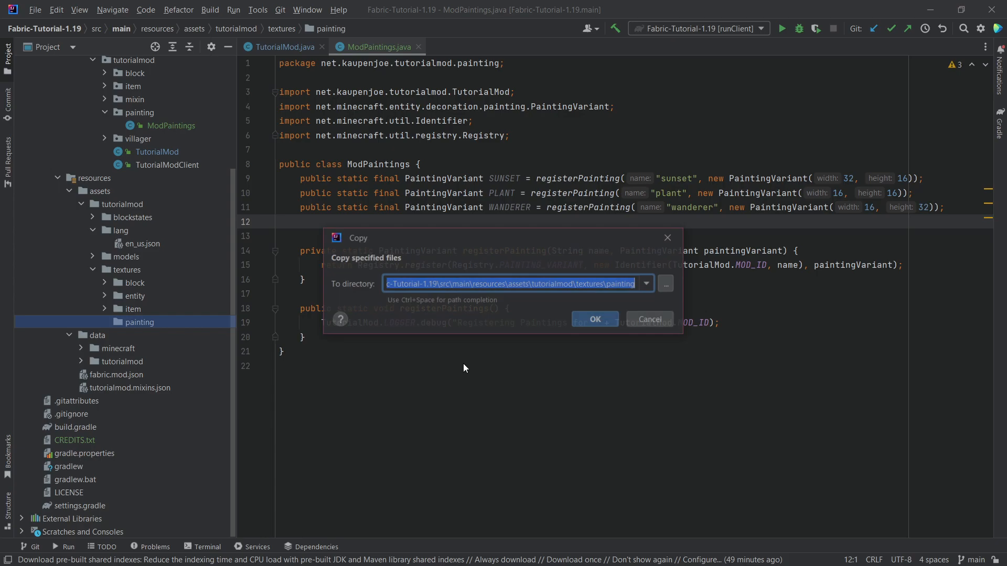
left_click(594, 319)
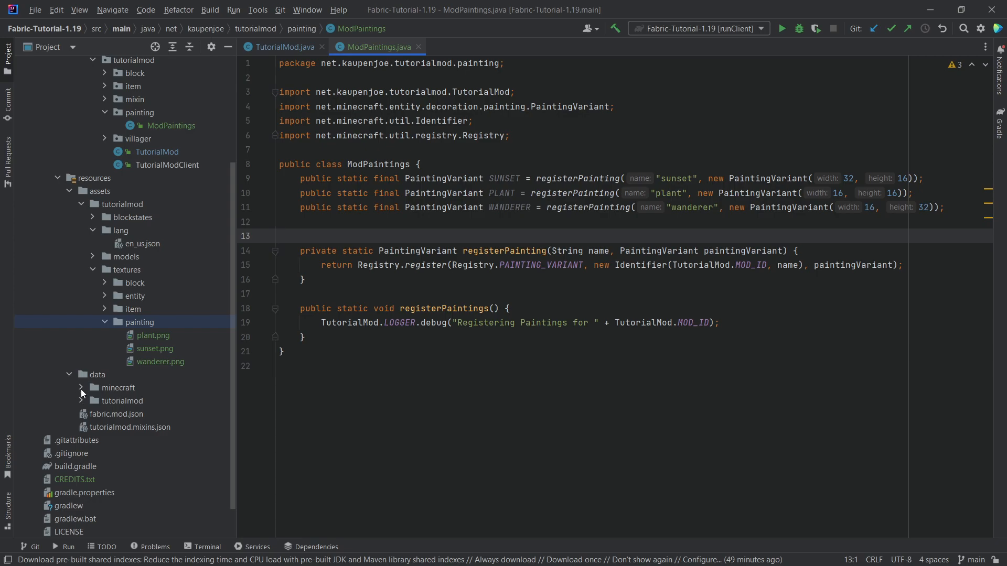
left_click(96, 375)
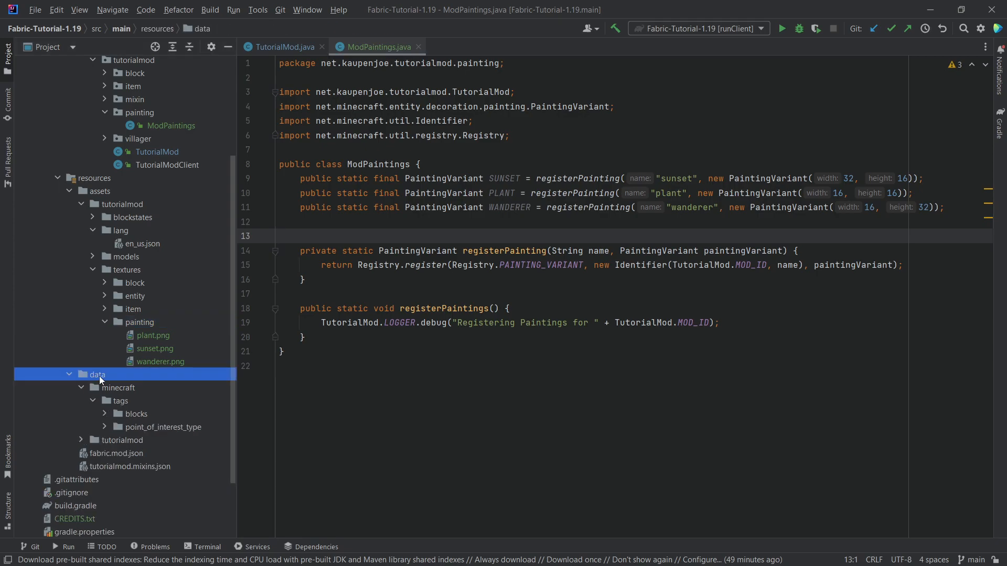
- Create tags/painting_variant/placeable.json listing tutorialmod:plant, wanderer and sunset
left_click(120, 400)
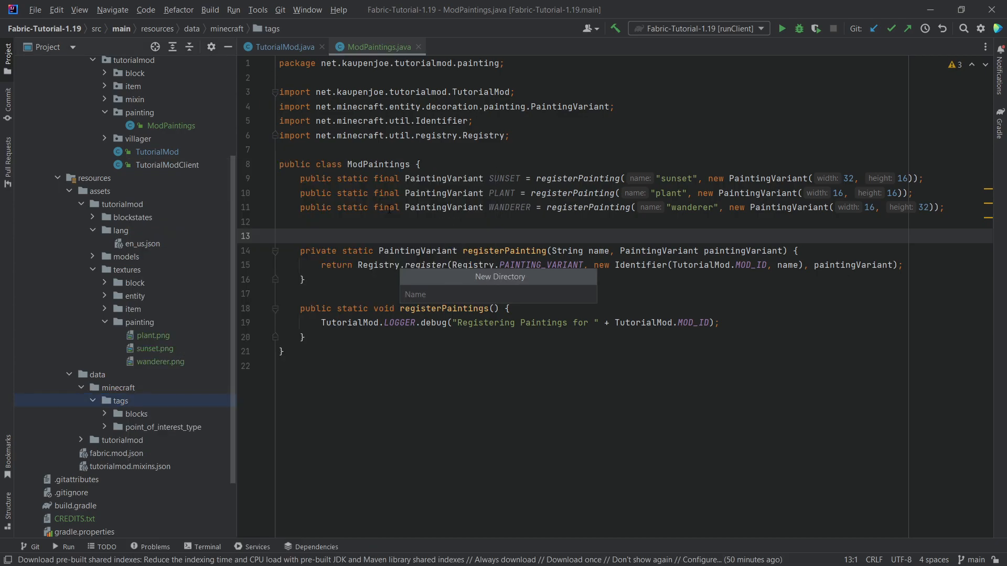
type("painting_var")
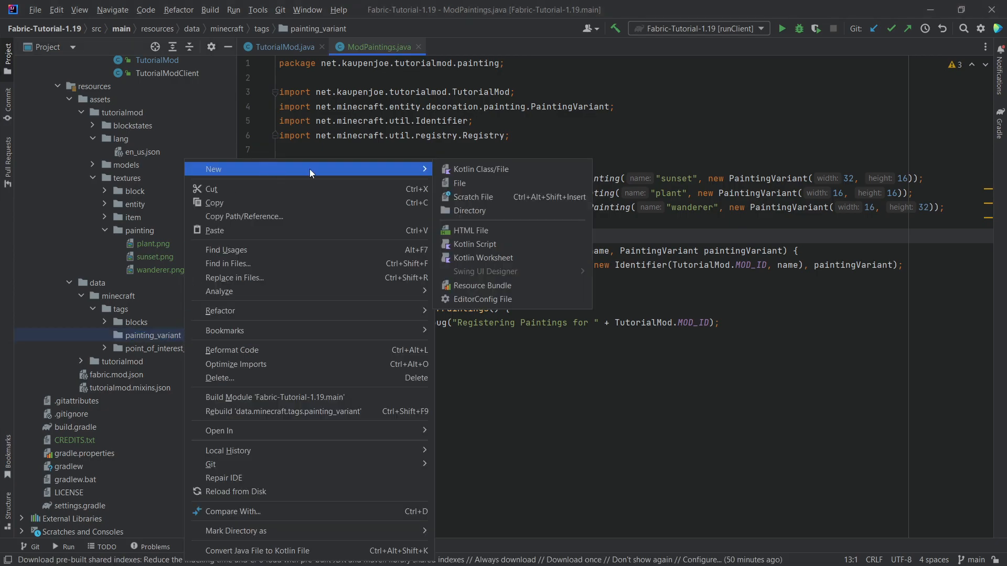
left_click(460, 183)
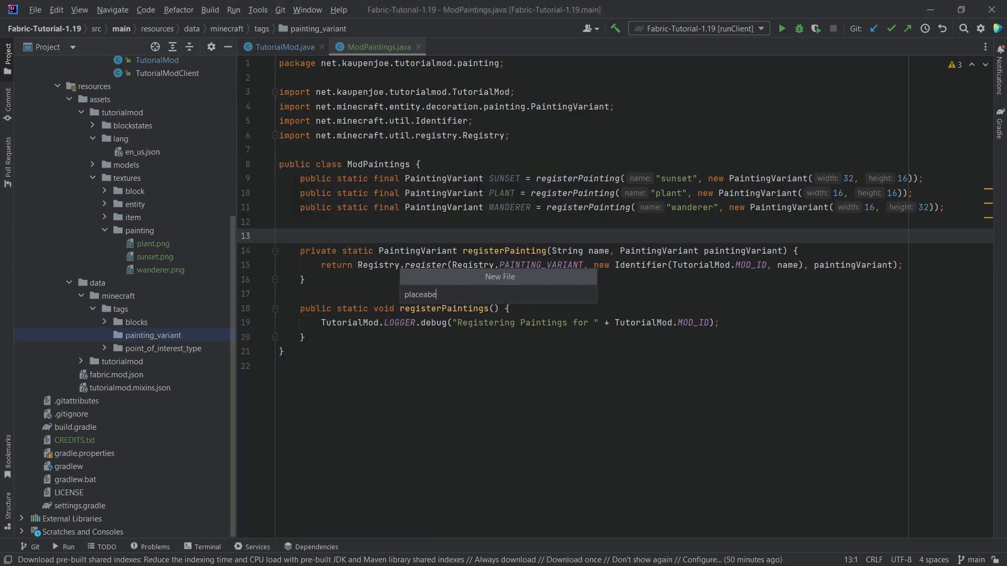
key("Enter")
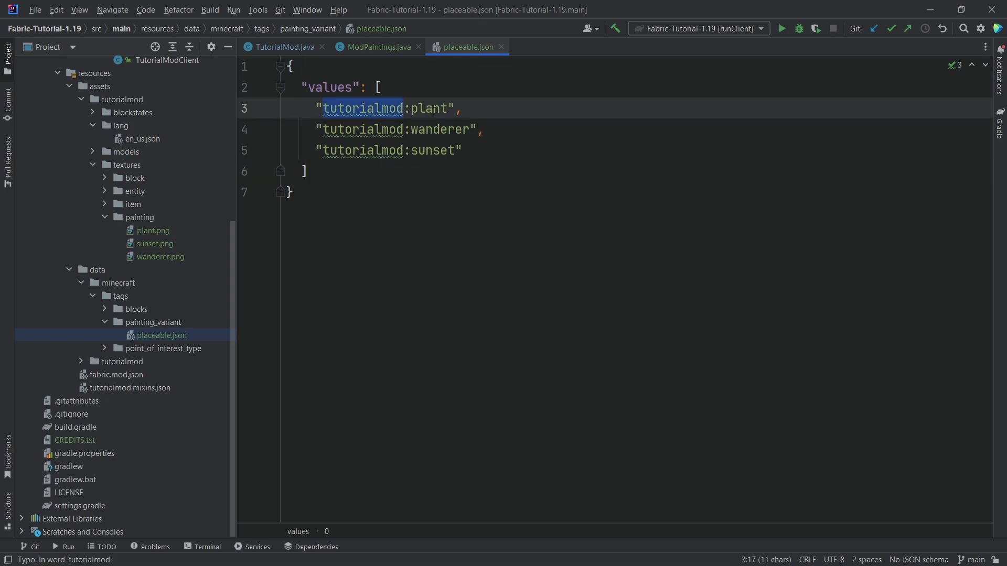
left_click(377, 47)
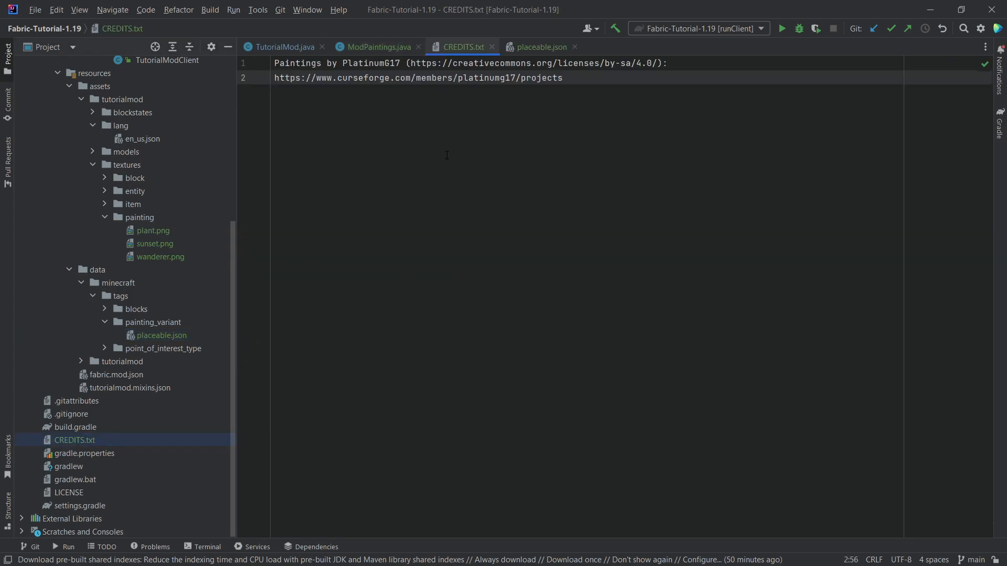
- Review CREDITS.txt, then close it and the placeable tag file to show ModPaintings again
key("ctrl+a")
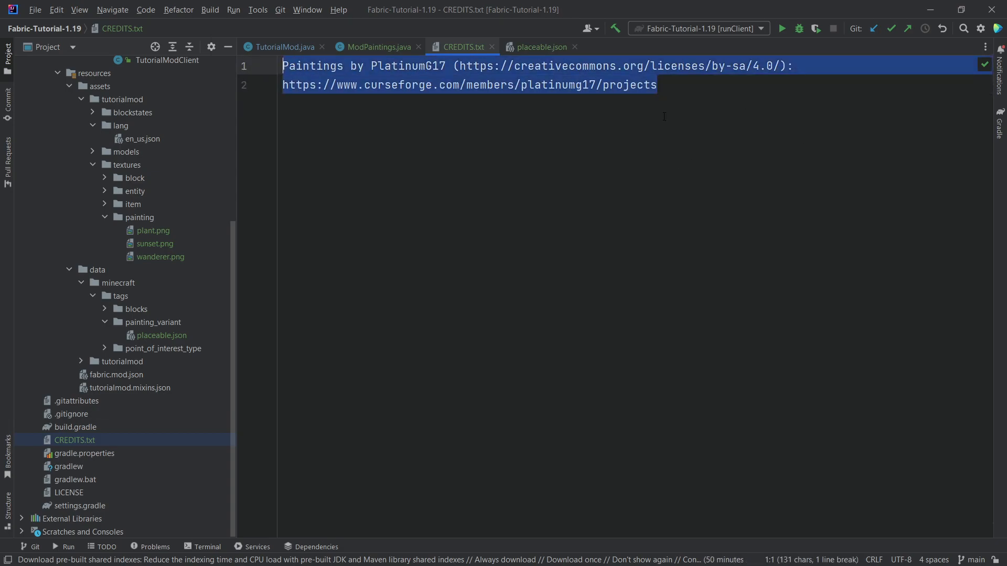
left_click(655, 84)
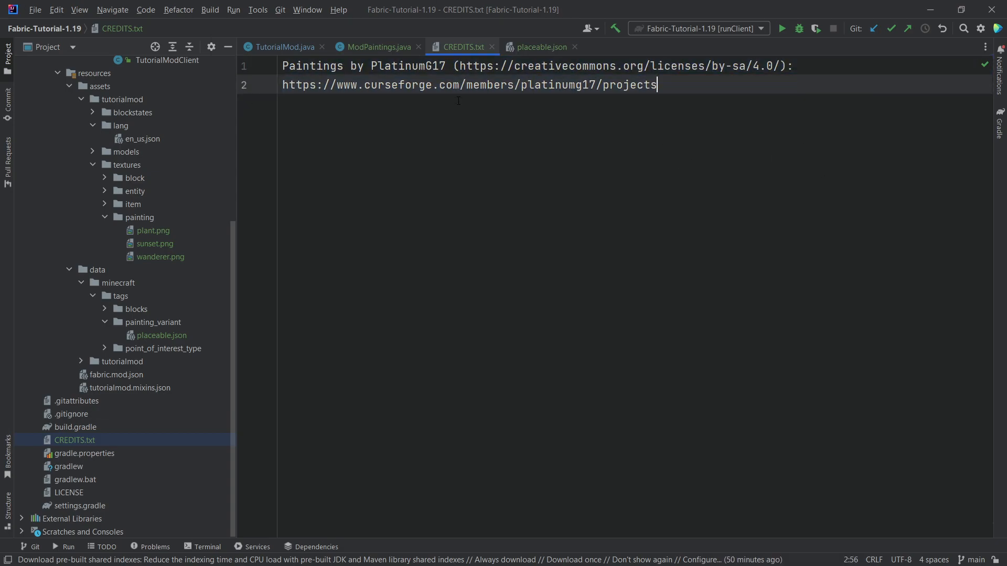
mouse_move(486, 56)
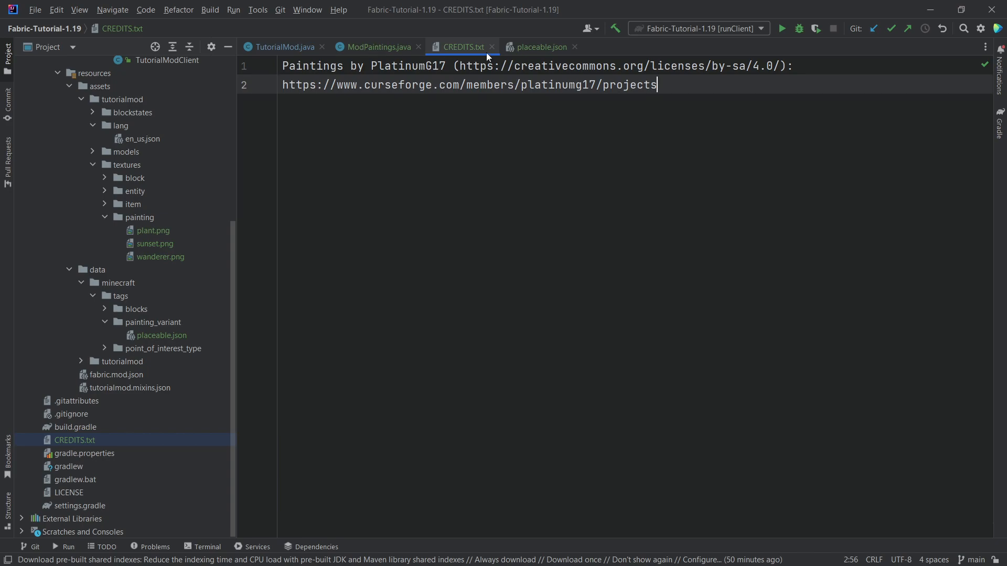
left_click(377, 46)
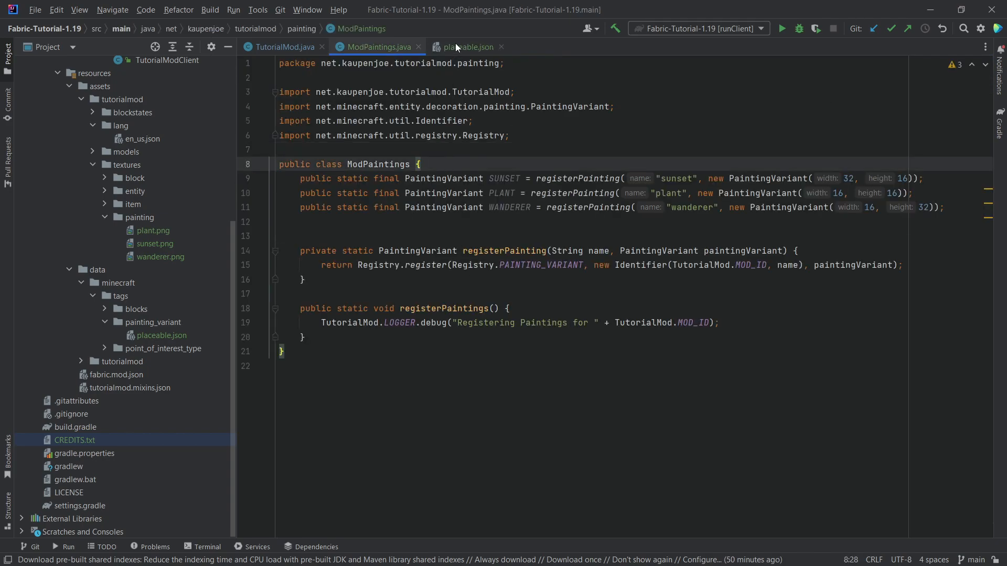
left_click(500, 46)
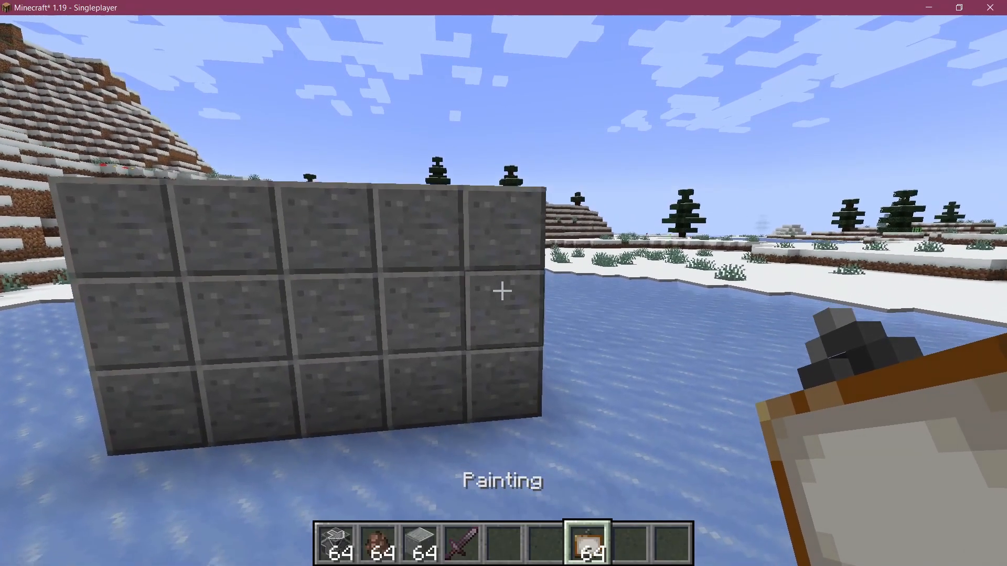
- Place the red panda, square and two-birds paintings on the stone wall in-game
key("e")
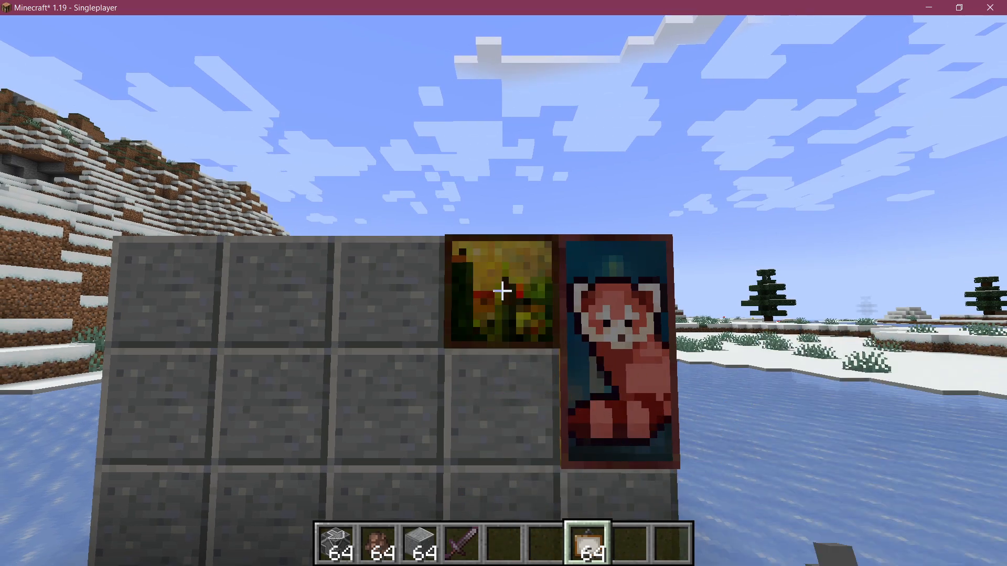
left_click(502, 291)
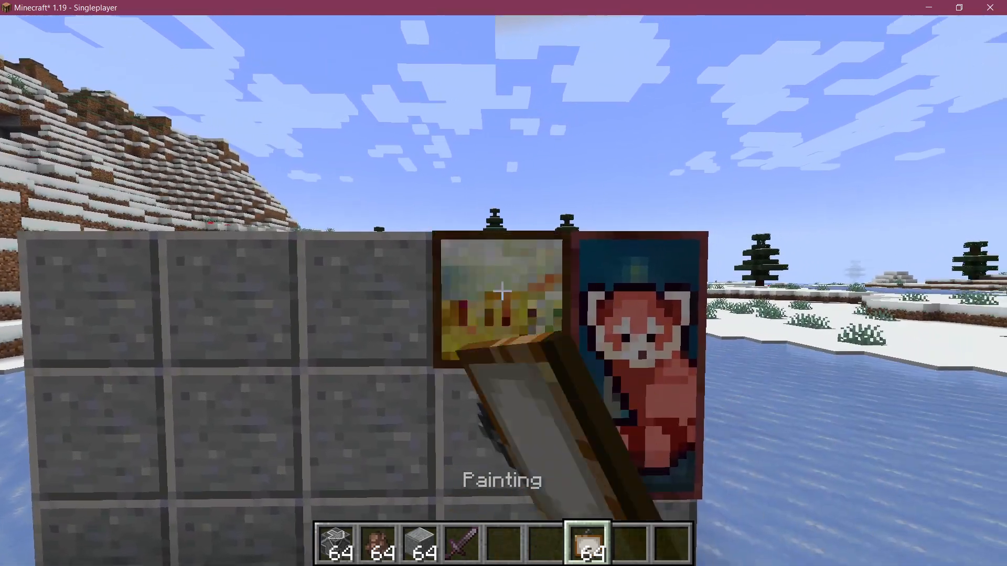
mouse_move(502, 290)
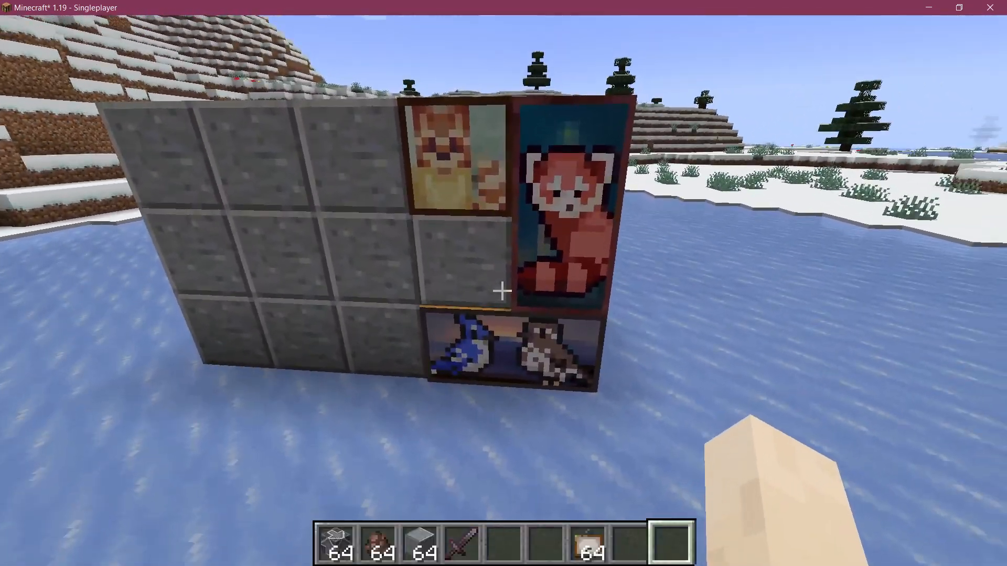
mouse_move(503, 290)
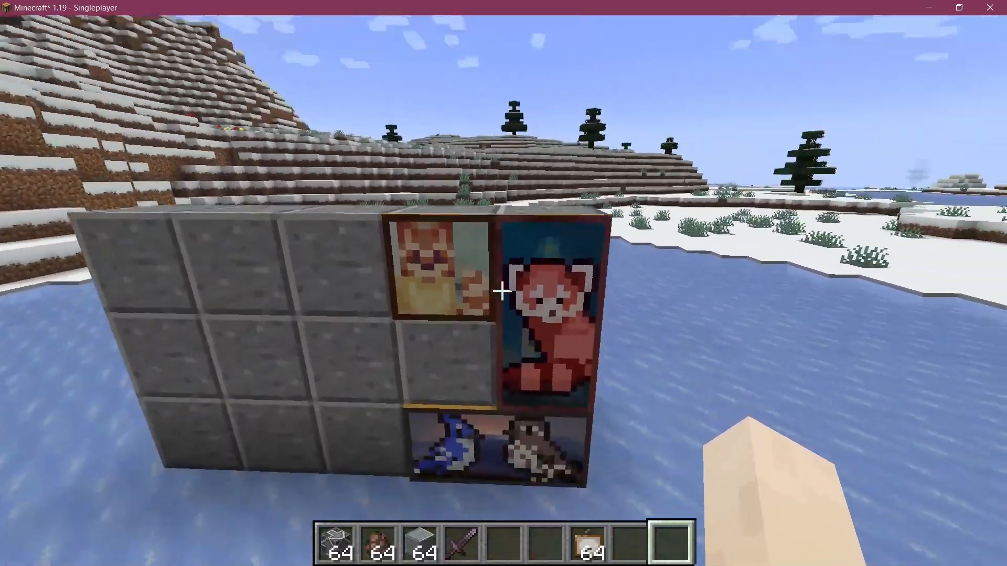